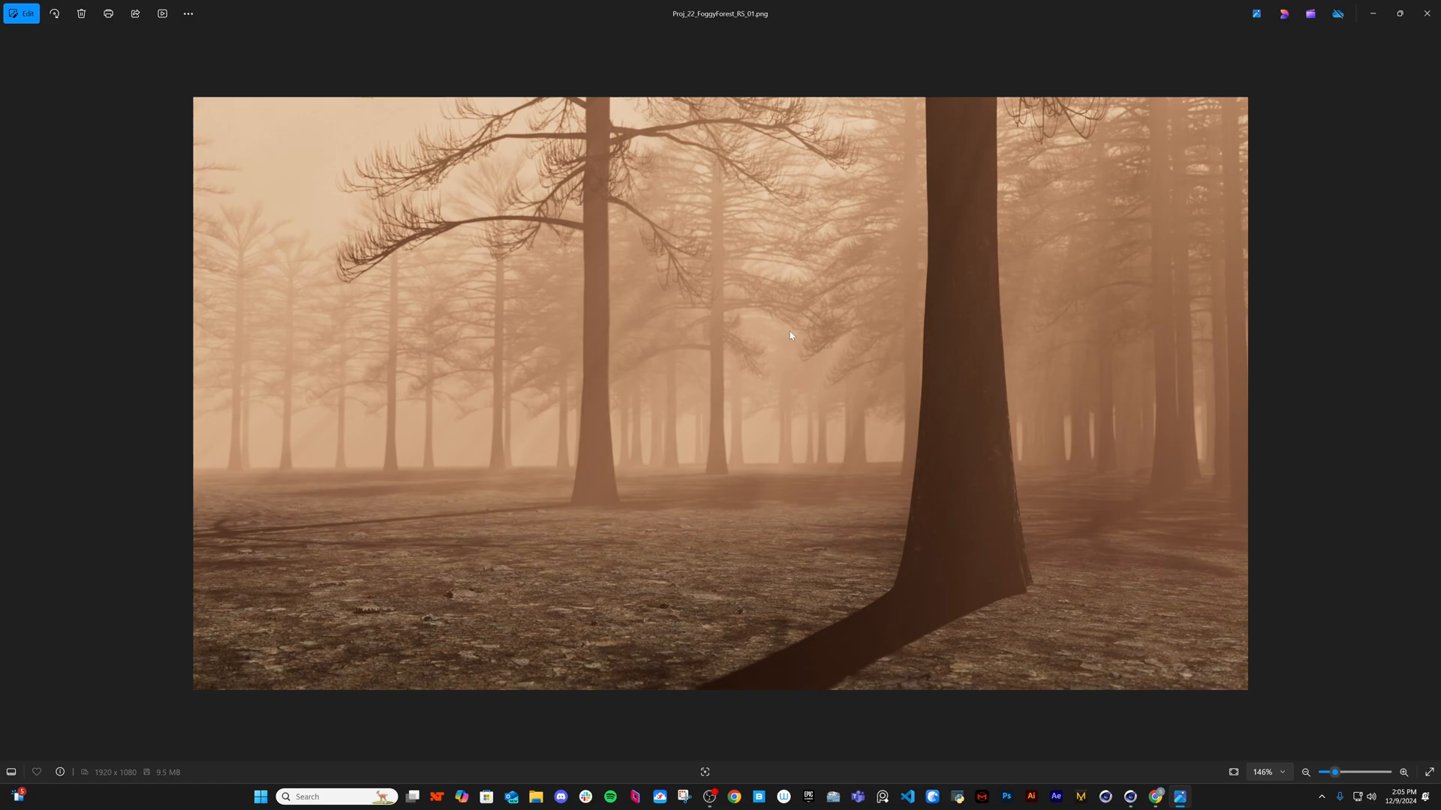
pyautogui.moveTo(790, 335)
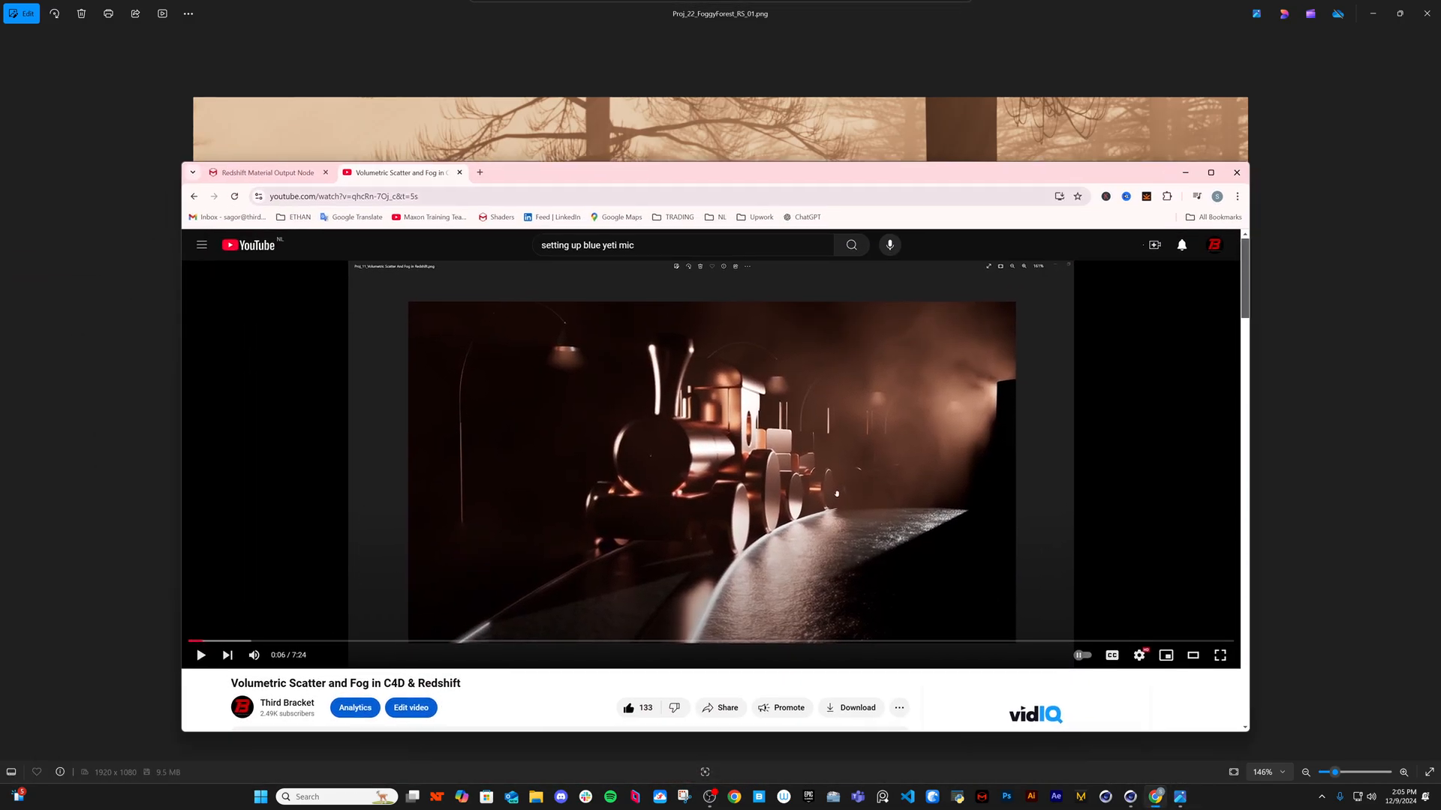
# Dismiss the browser overlay and move to Proj_22_FoggyForest_RS_02.png, the cool blue render.
pyautogui.click(1210, 173)
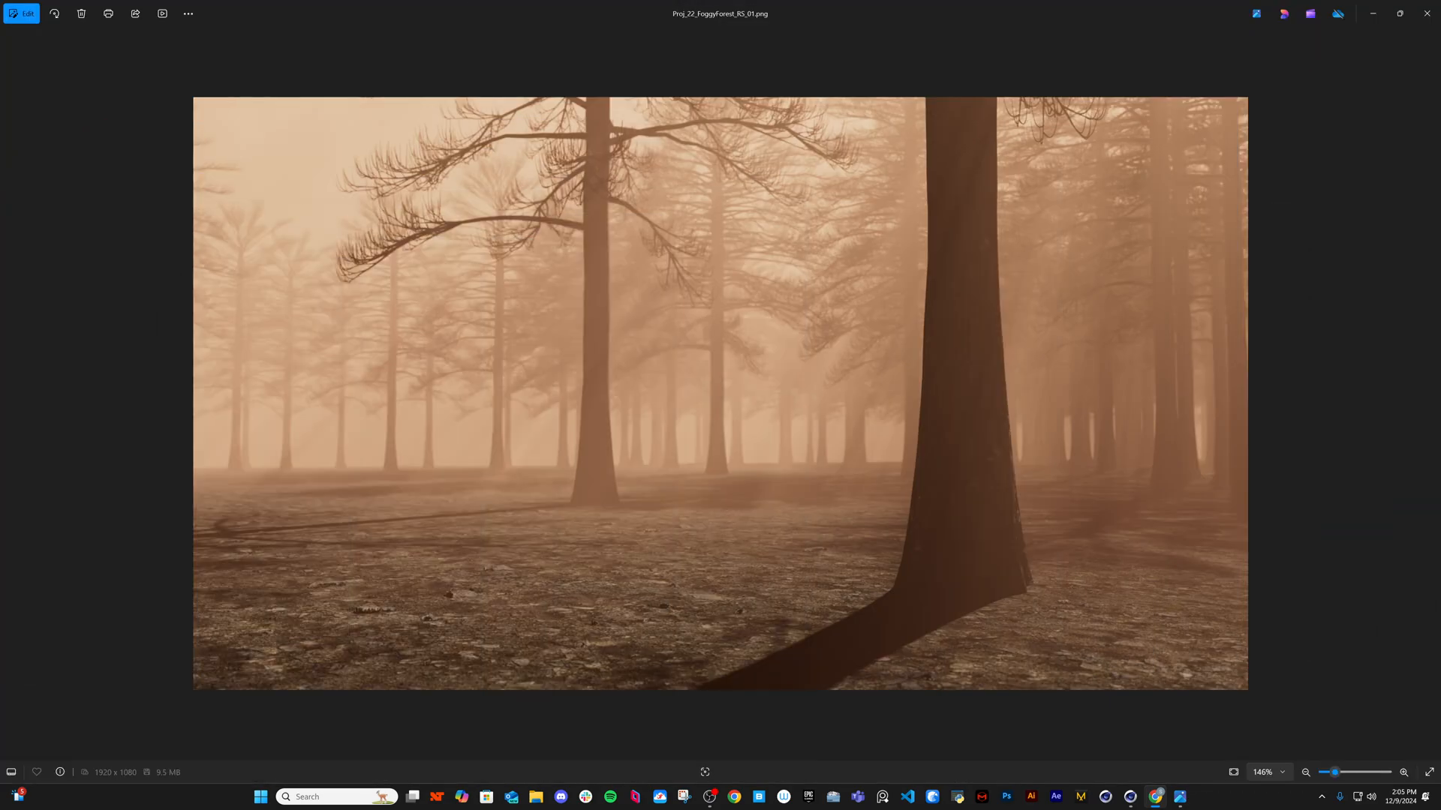
pyautogui.moveTo(924, 495)
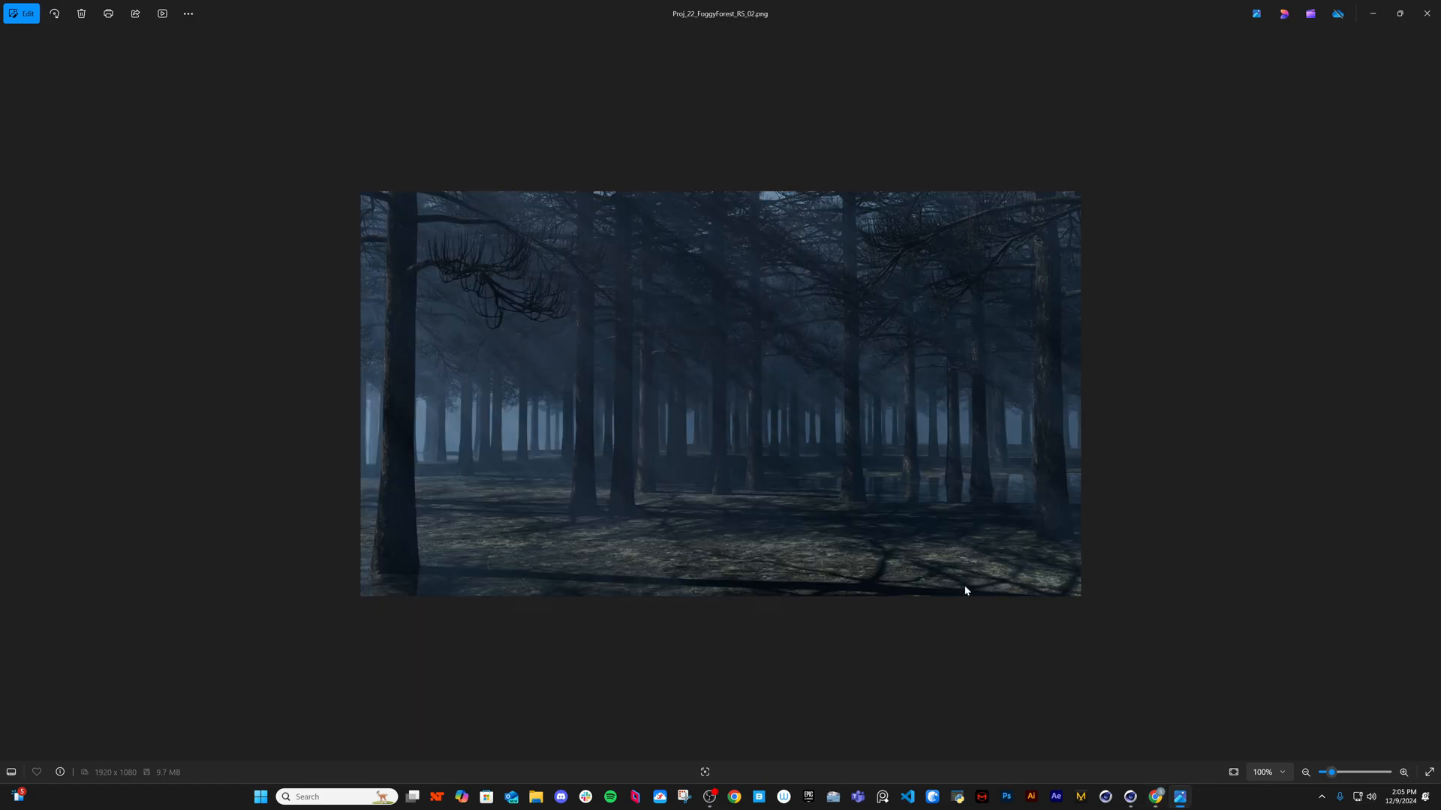
pyautogui.scroll(3)
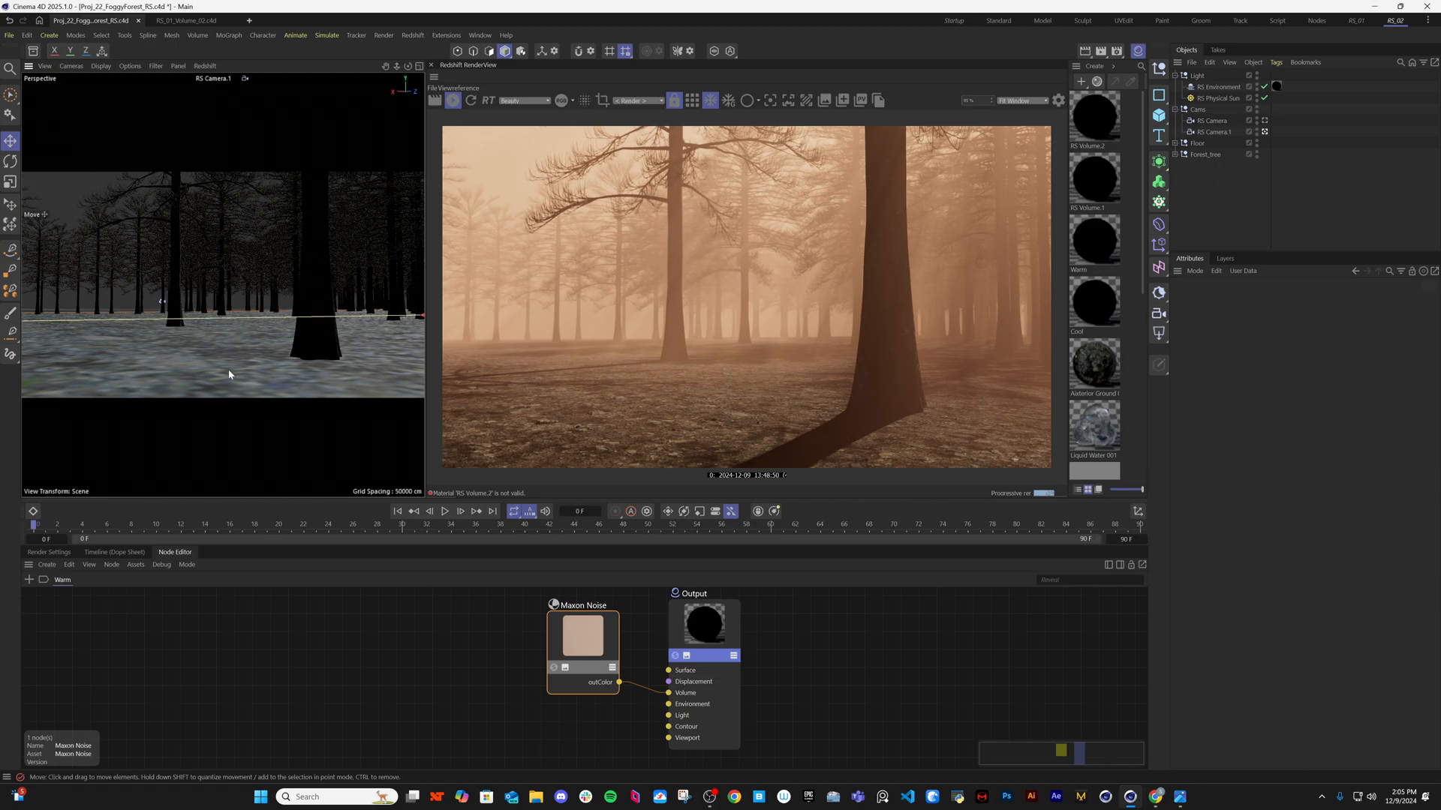
# Inspect Ground, Forest_tree, RS Physical Sun and RS Environment, then disable the fog and sun.
pyautogui.click(1198, 143)
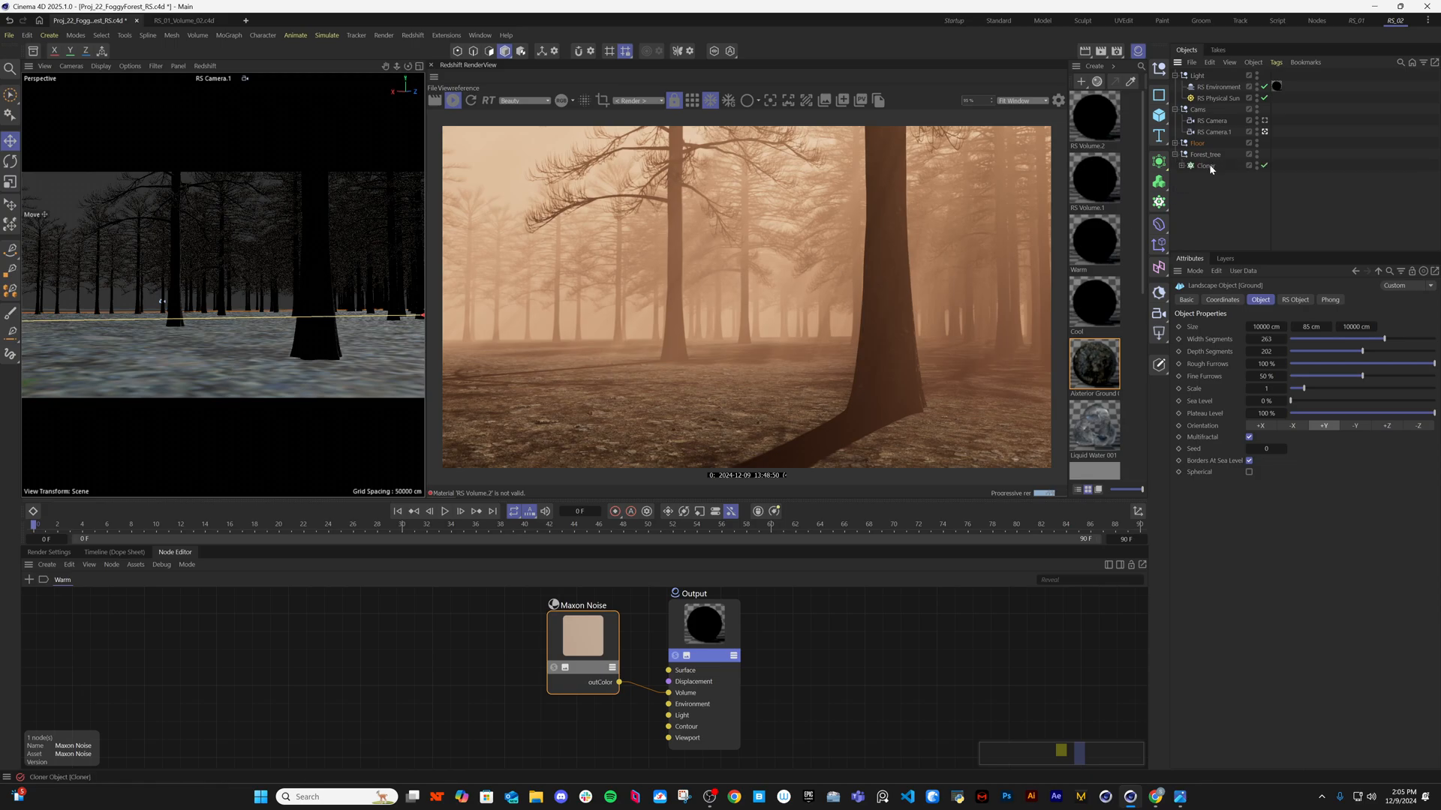
pyautogui.click(1204, 153)
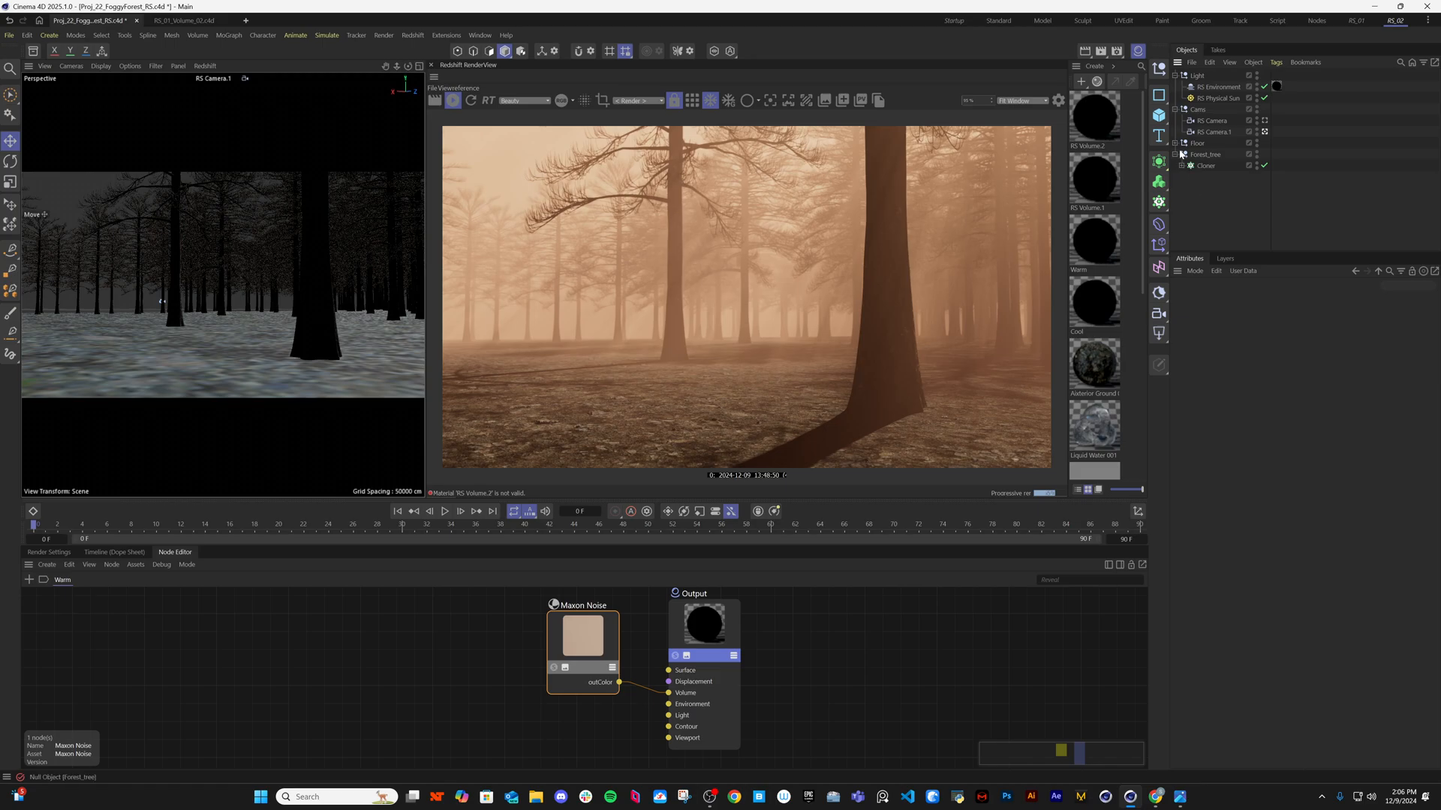
pyautogui.click(1215, 98)
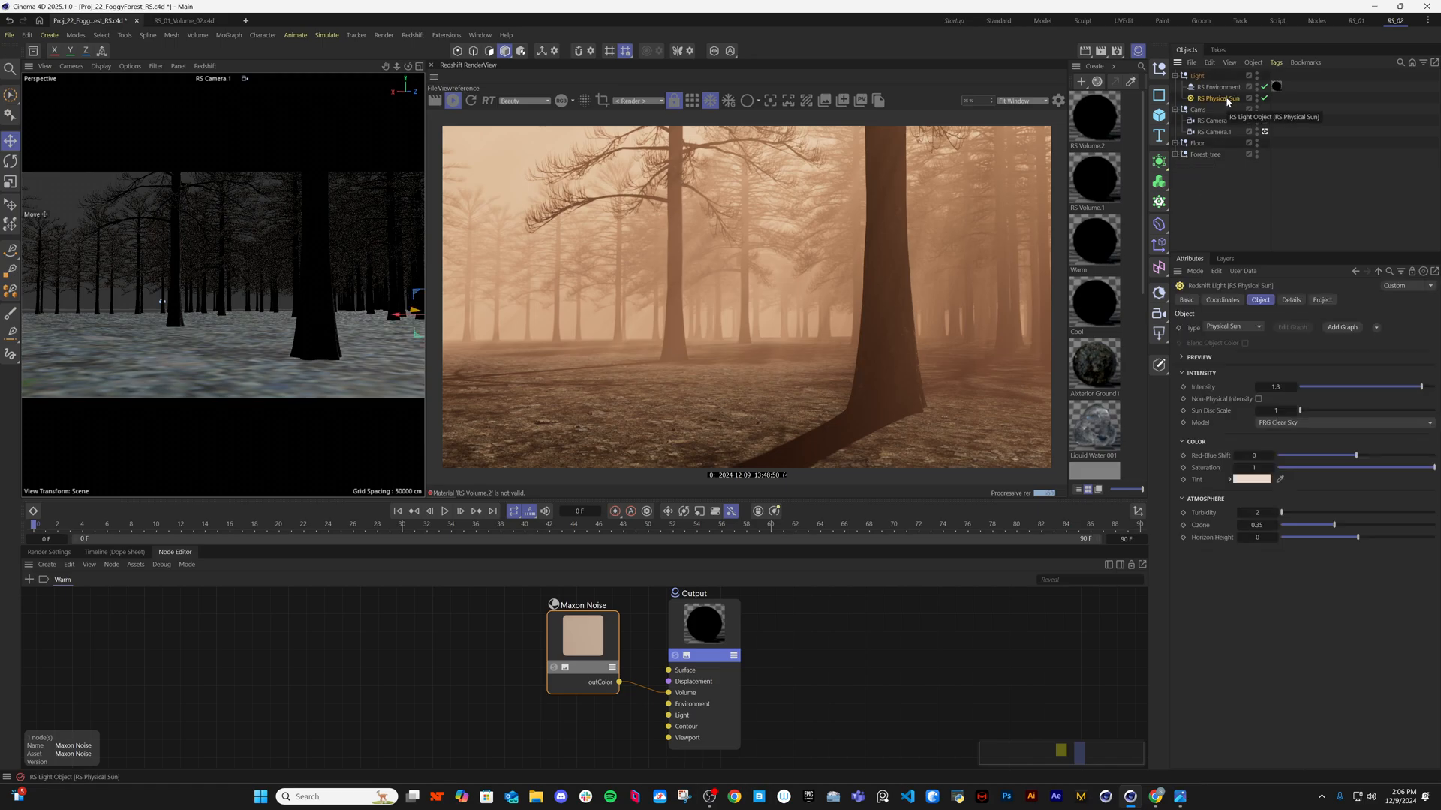
pyautogui.click(1215, 86)
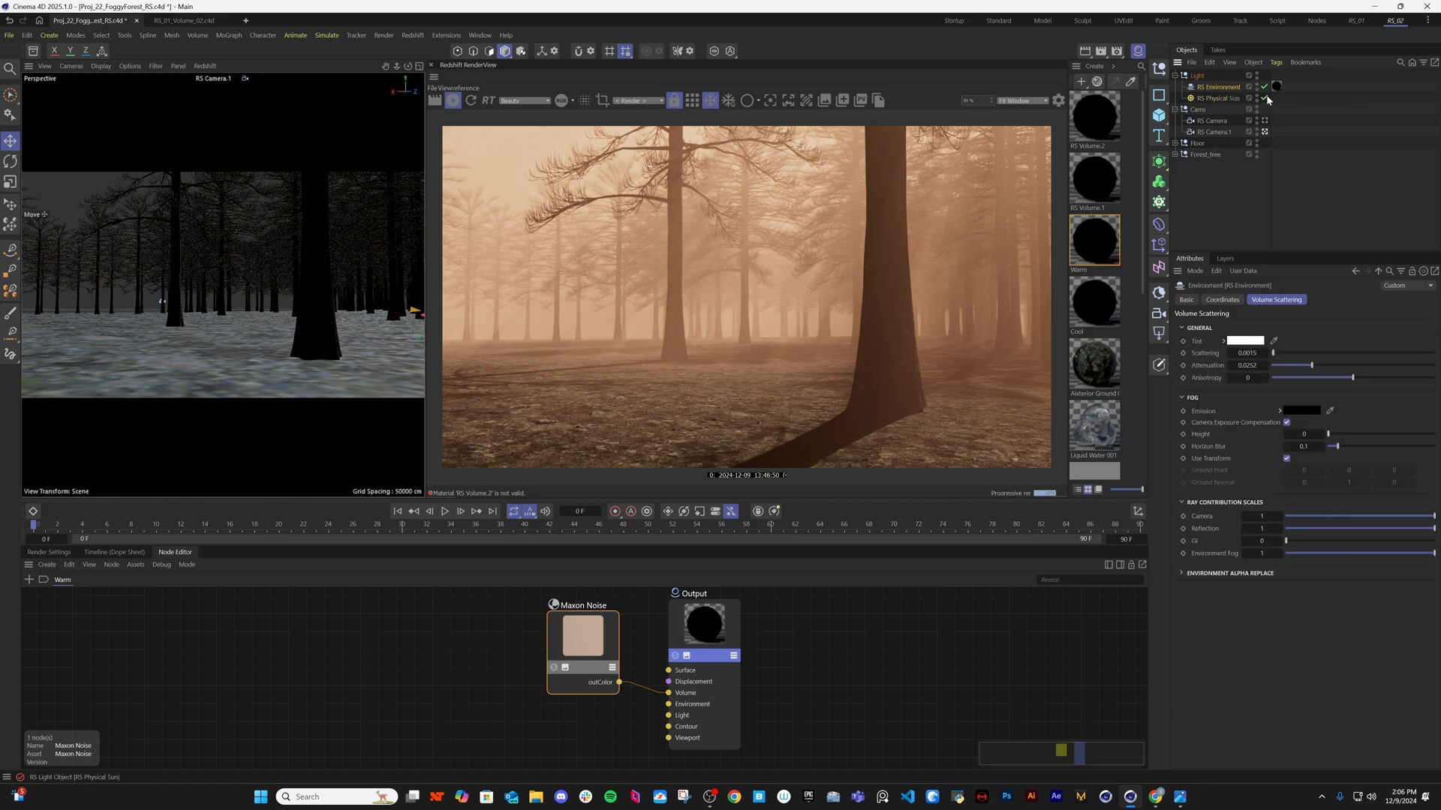
pyautogui.click(1263, 87)
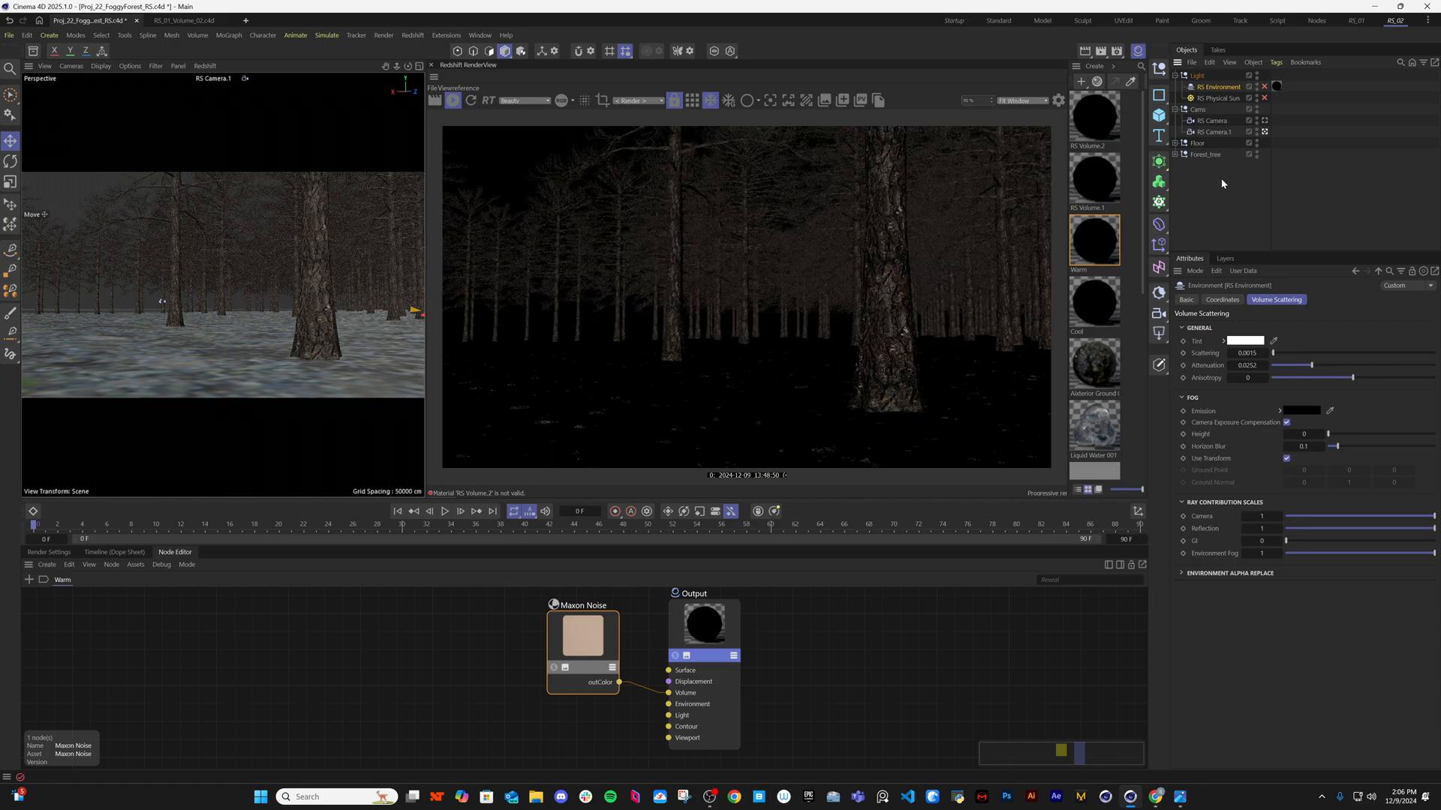
pyautogui.moveTo(420, 75)
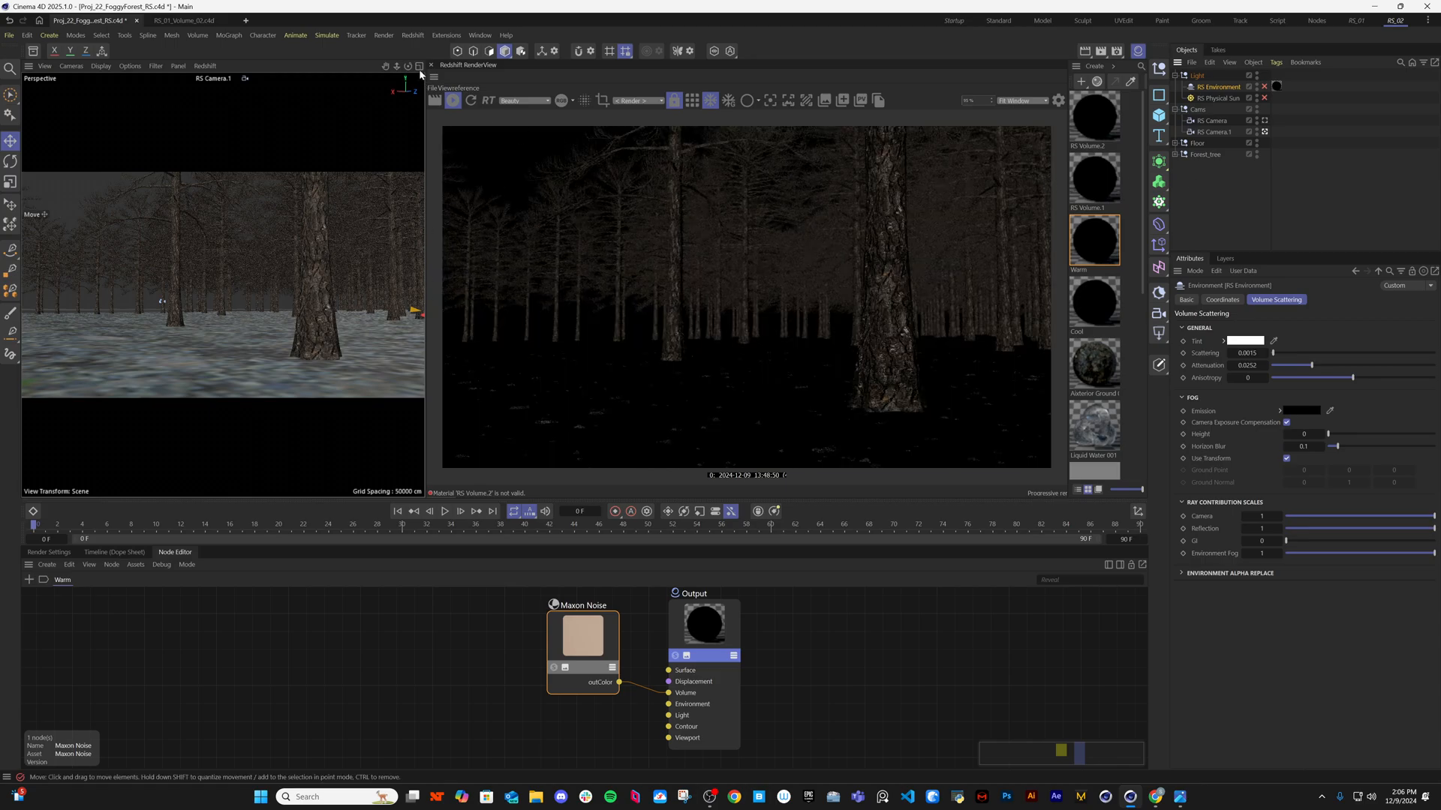
# Add a Redshift Physical Sun and orient it from its Coordinates tab.
pyautogui.click(413, 35)
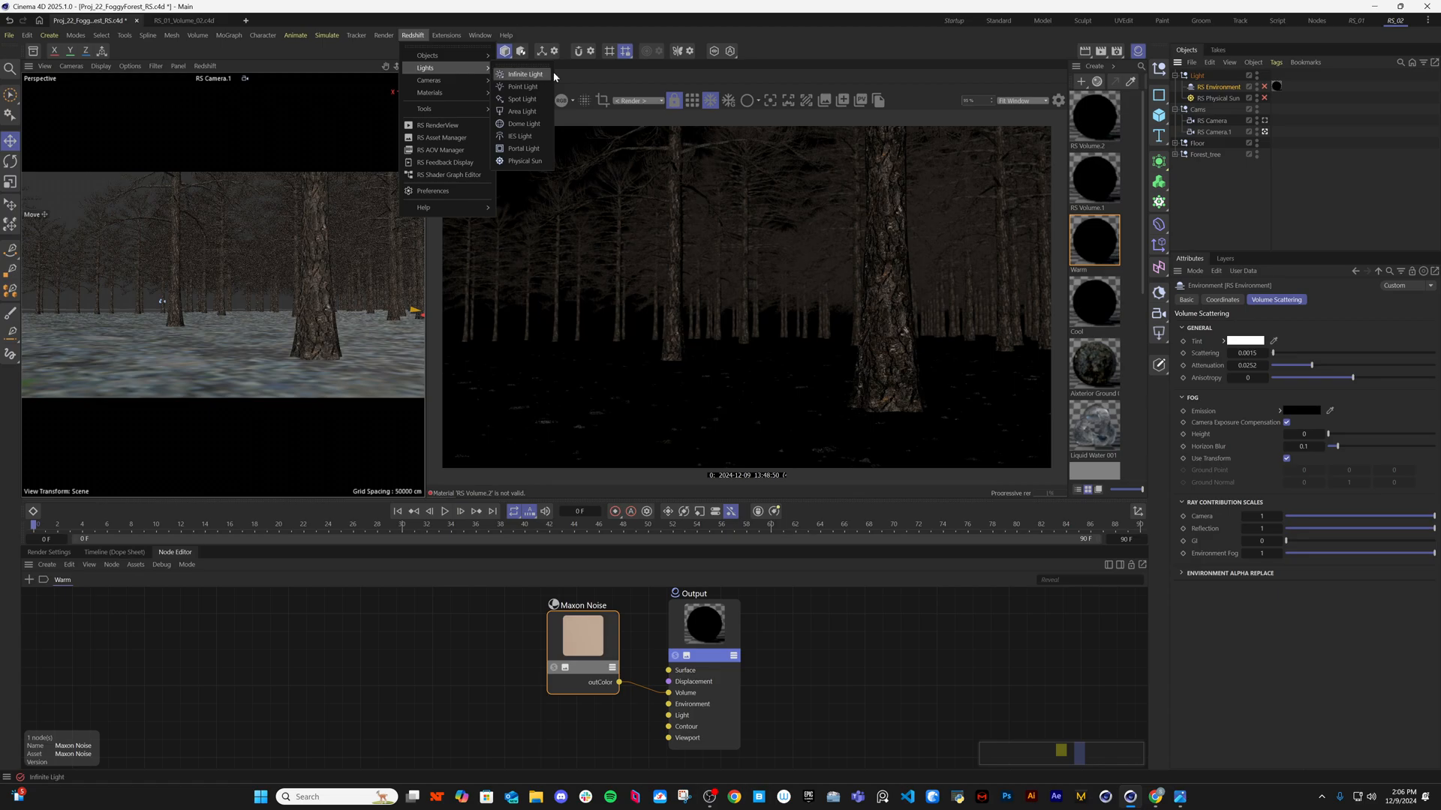
pyautogui.click(524, 161)
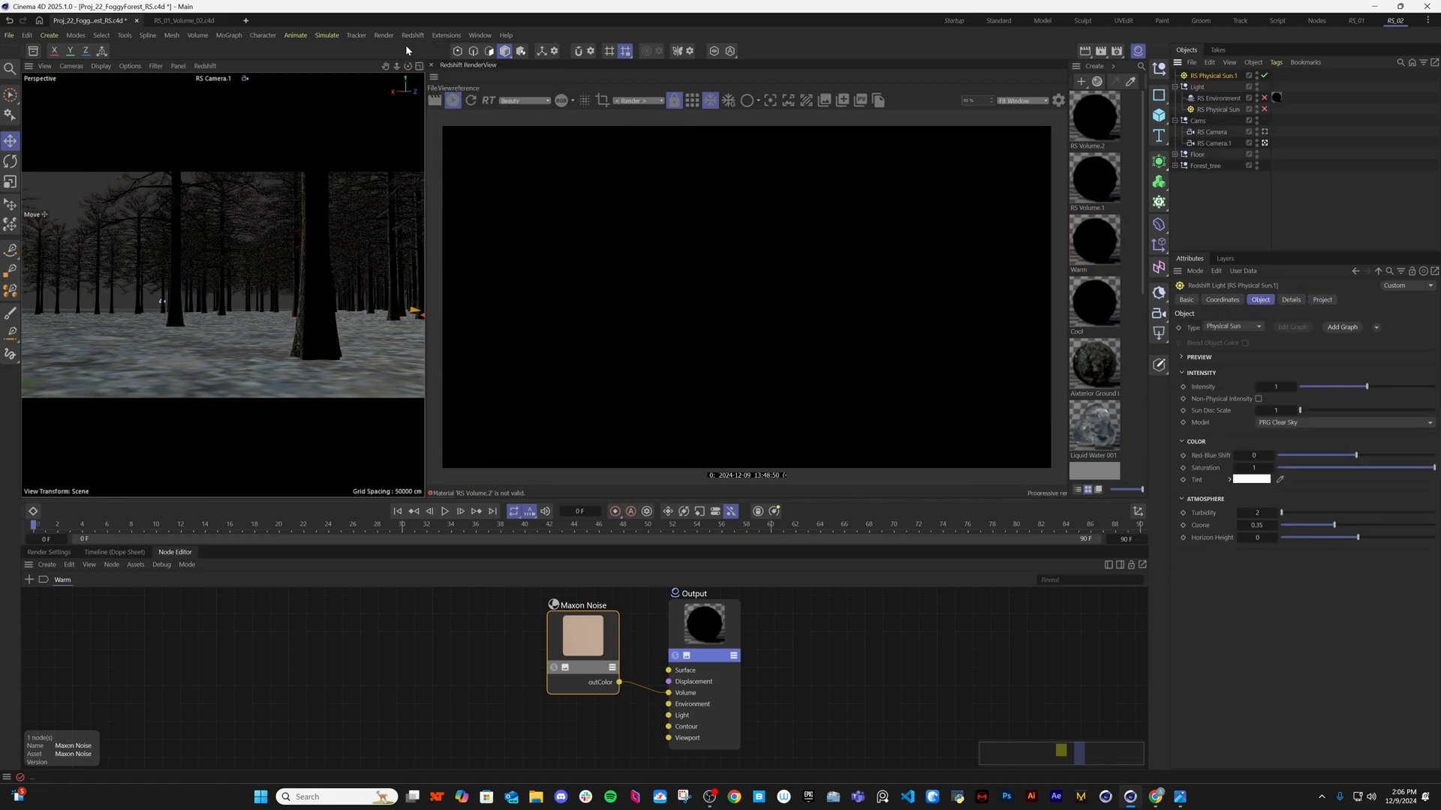
pyautogui.click(446, 35)
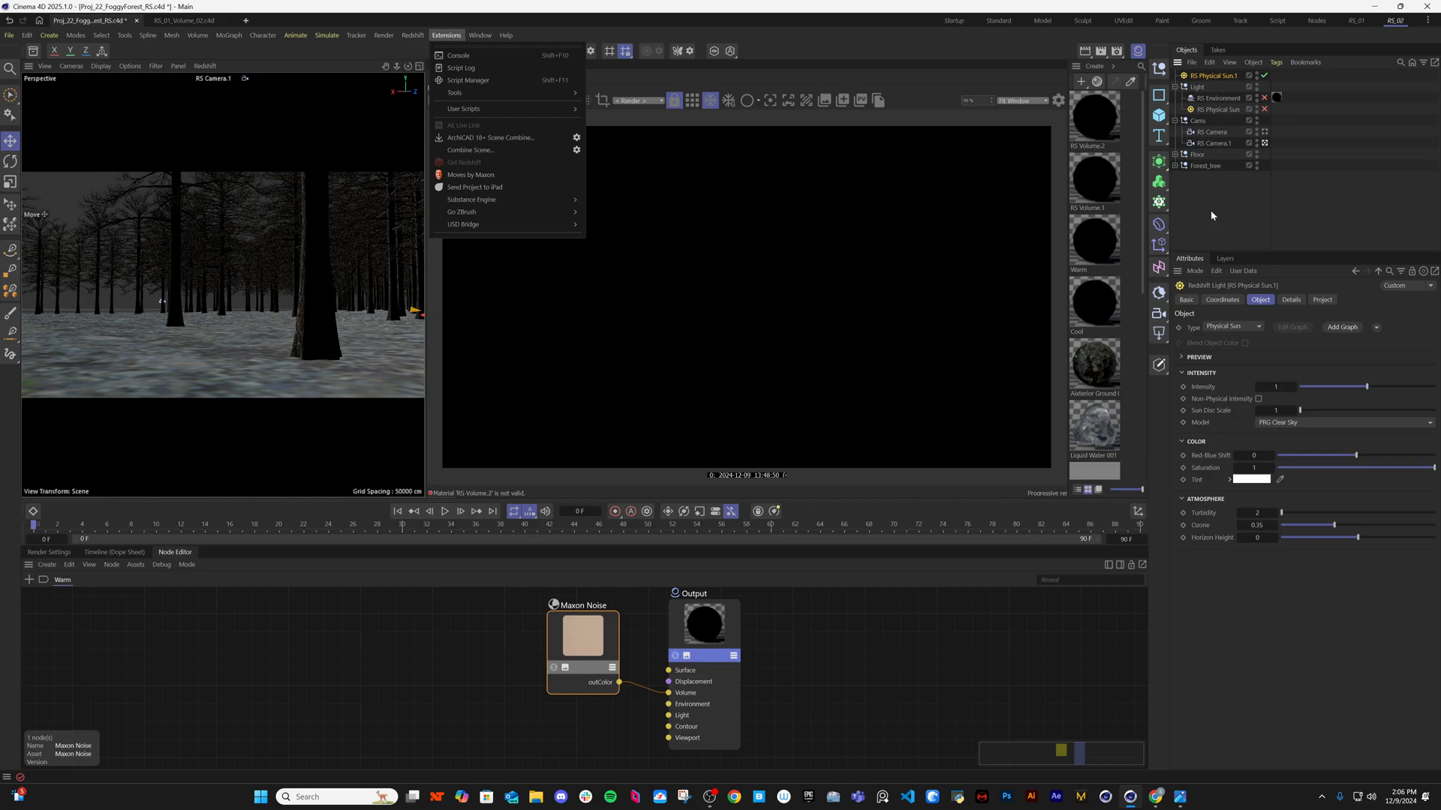
pyautogui.click(1223, 299)
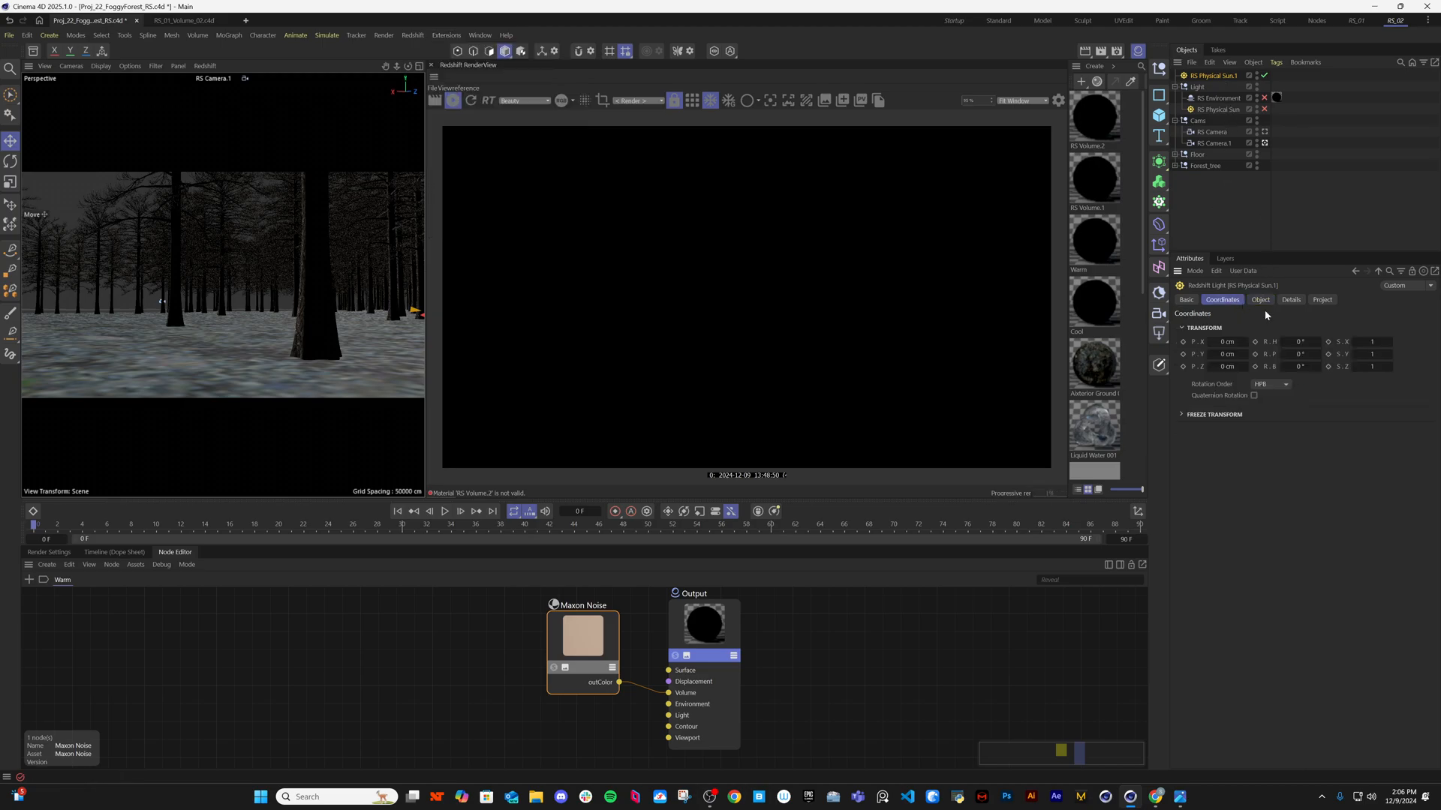
pyautogui.click(1298, 342)
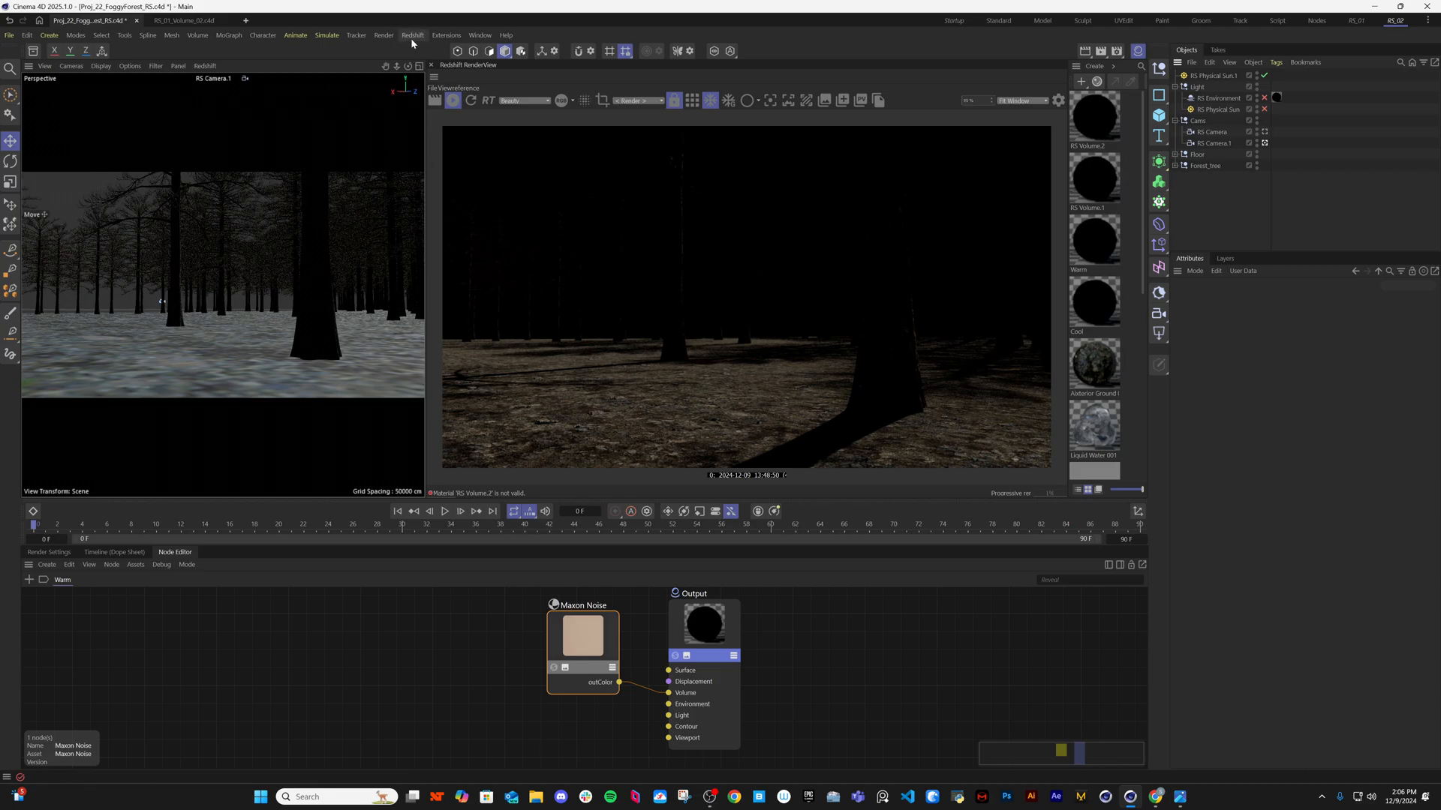
pyautogui.click(412, 36)
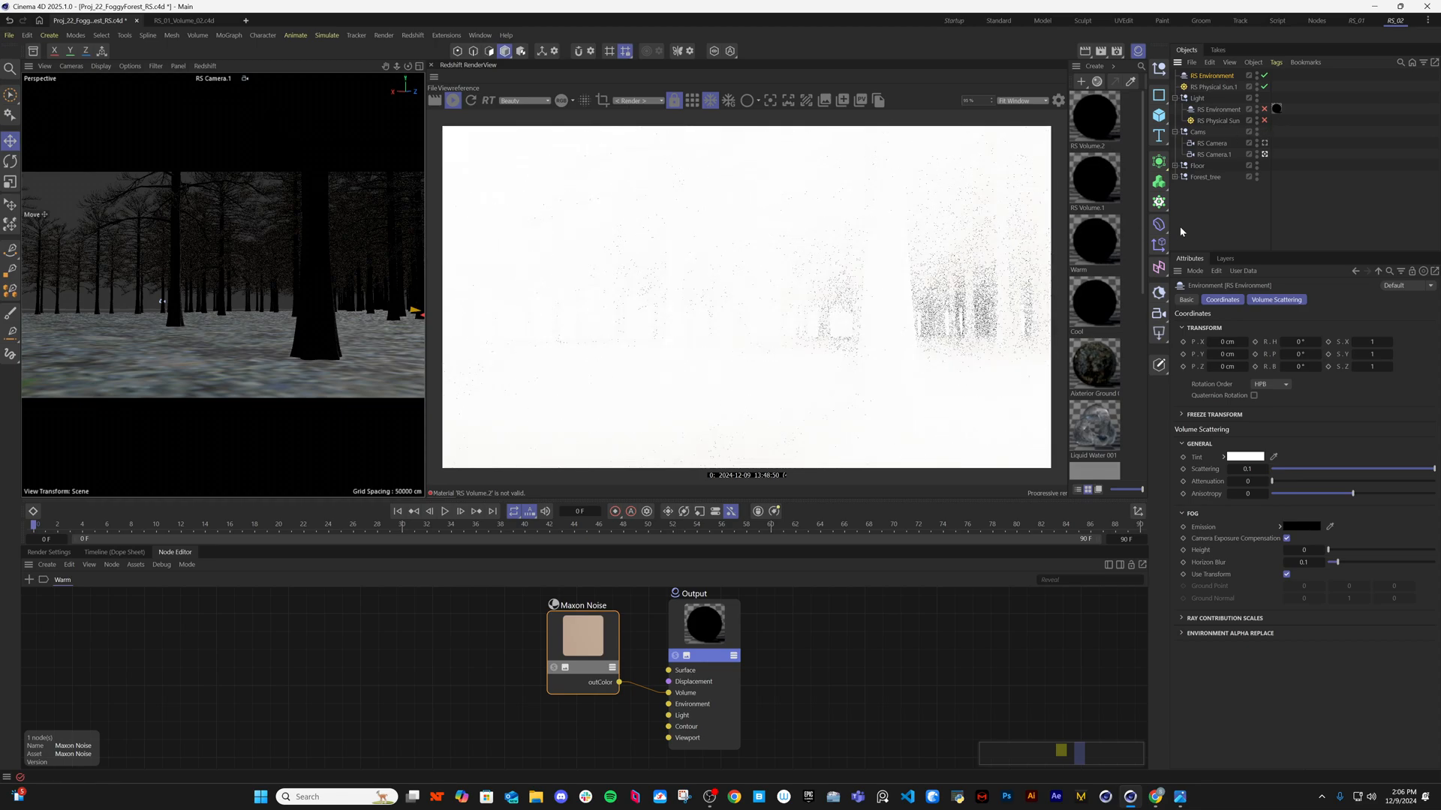
# Set the new RS Environment's Volume Scattering value to 0.001.
pyautogui.click(1276, 300)
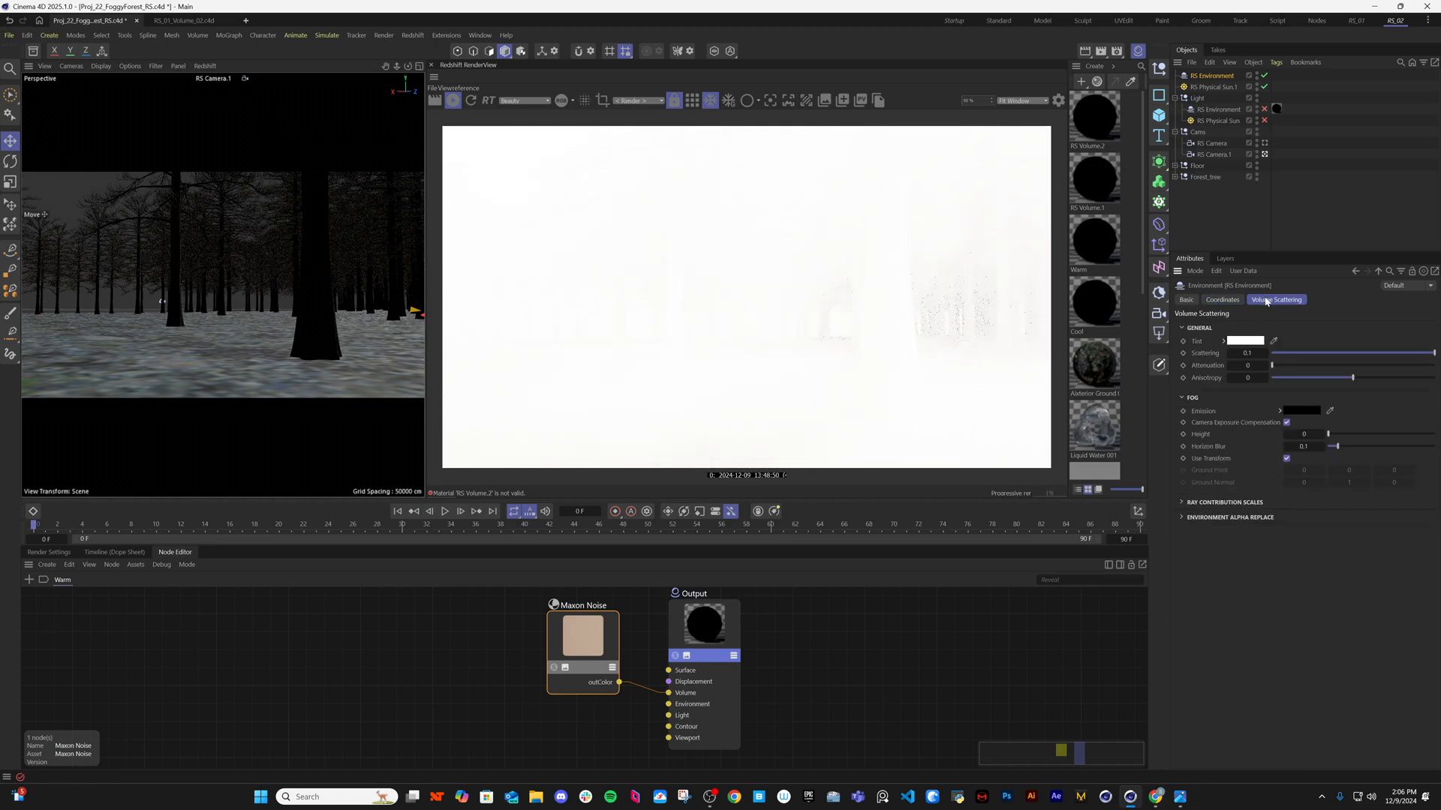
pyautogui.tripleClick(1247, 352)
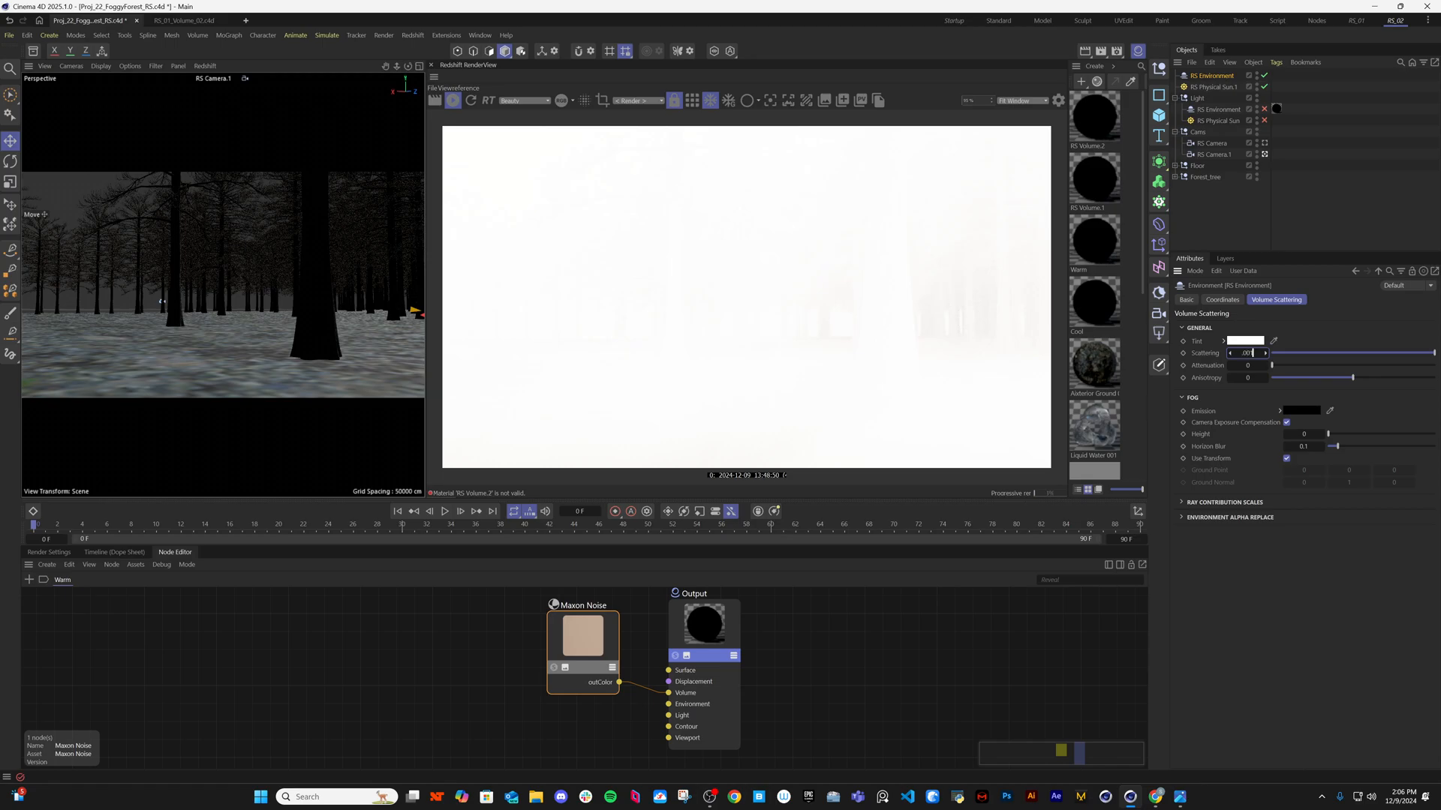
pyautogui.click(1247, 352)
pyautogui.write('0.001')
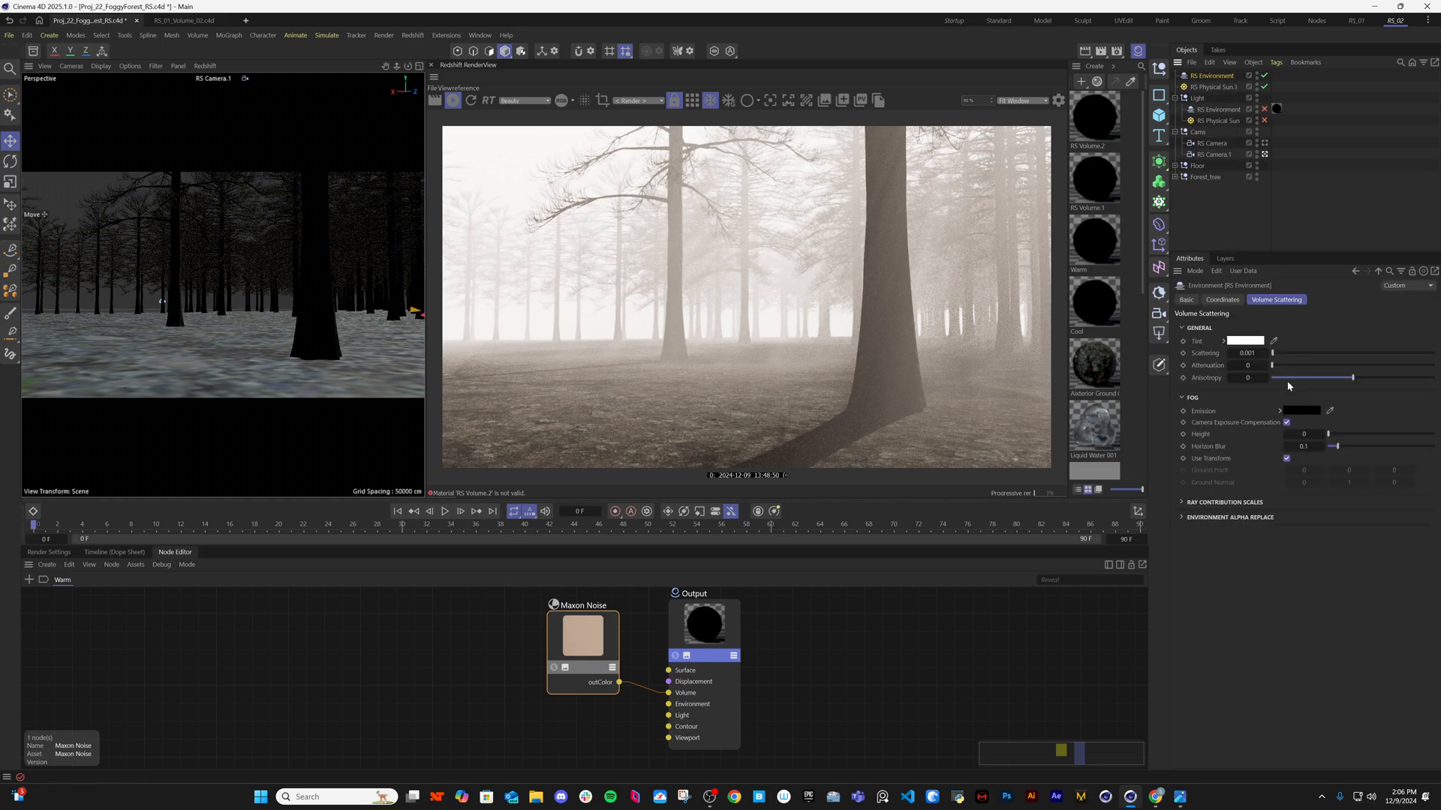
pyautogui.click(1215, 86)
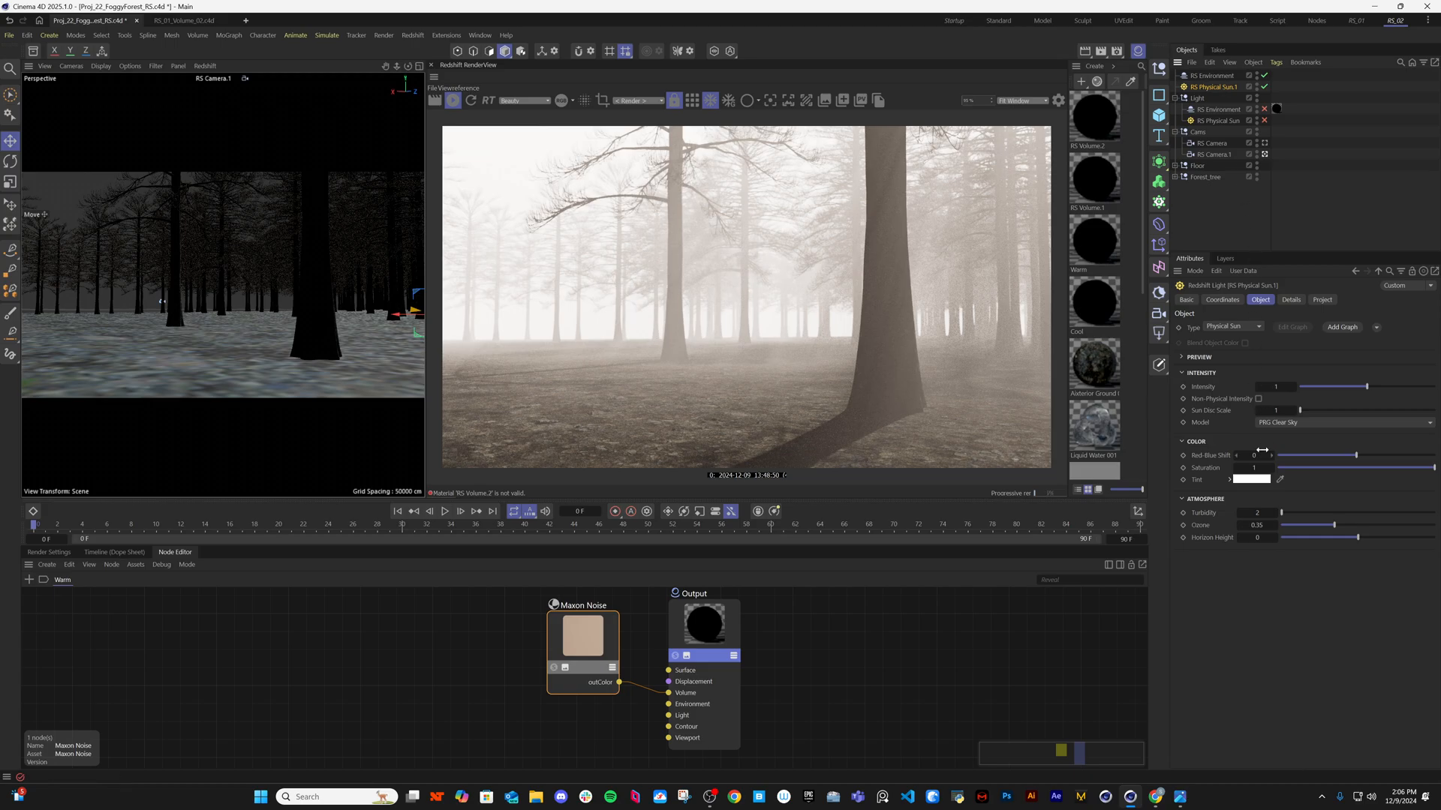
# Change RS Physical Sun.1's Volume contribution in its Details tab.
pyautogui.click(1290, 299)
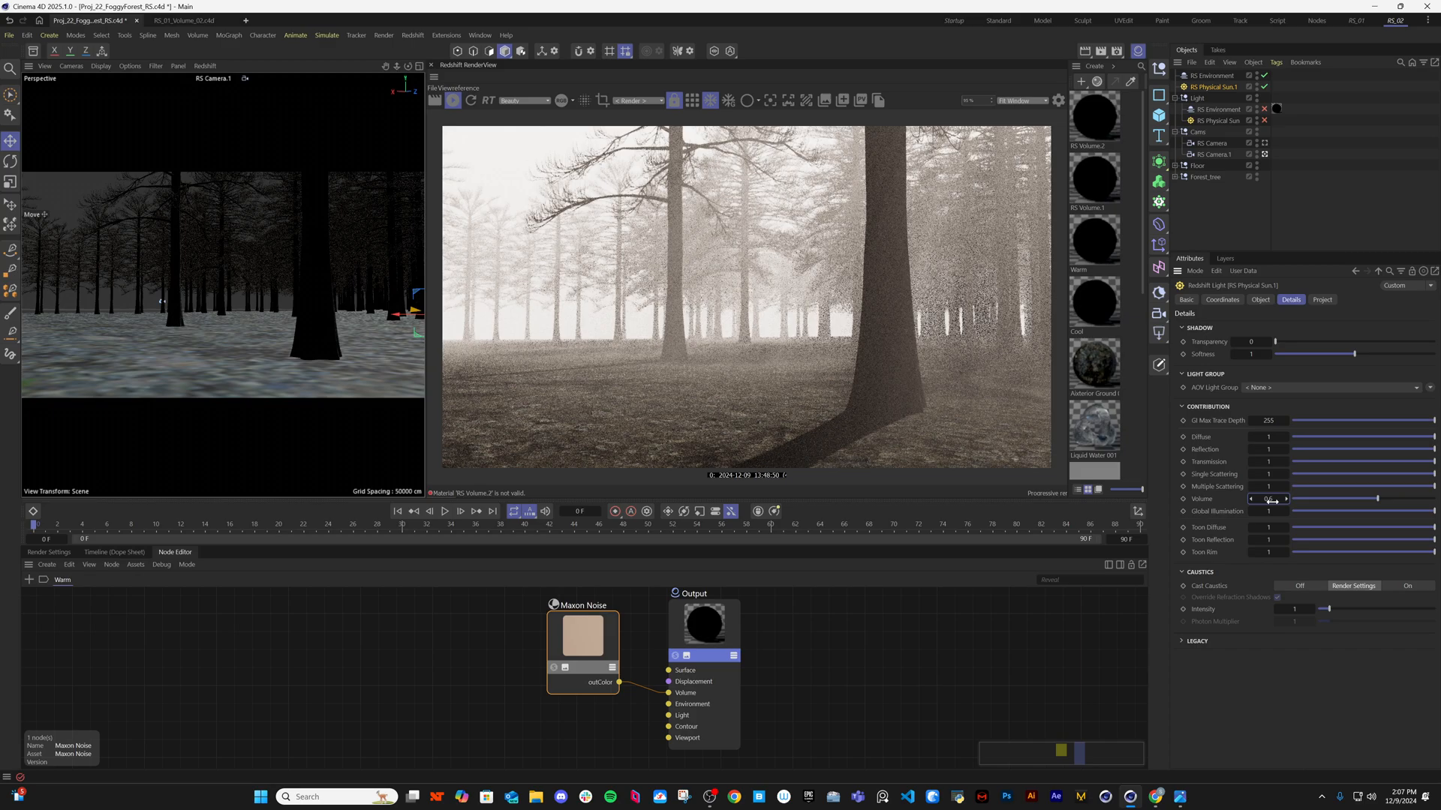
pyautogui.click(1211, 75)
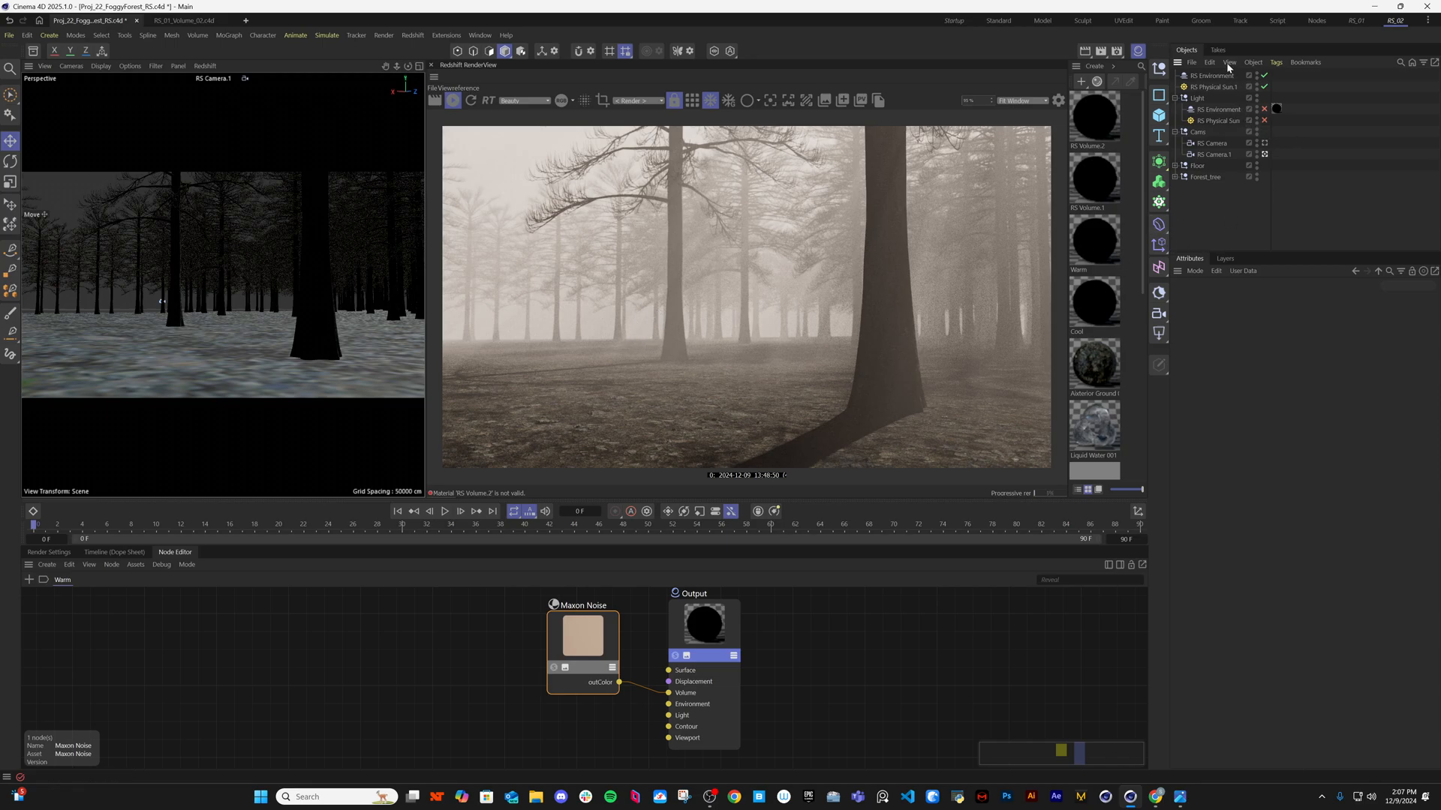
pyautogui.click(1214, 75)
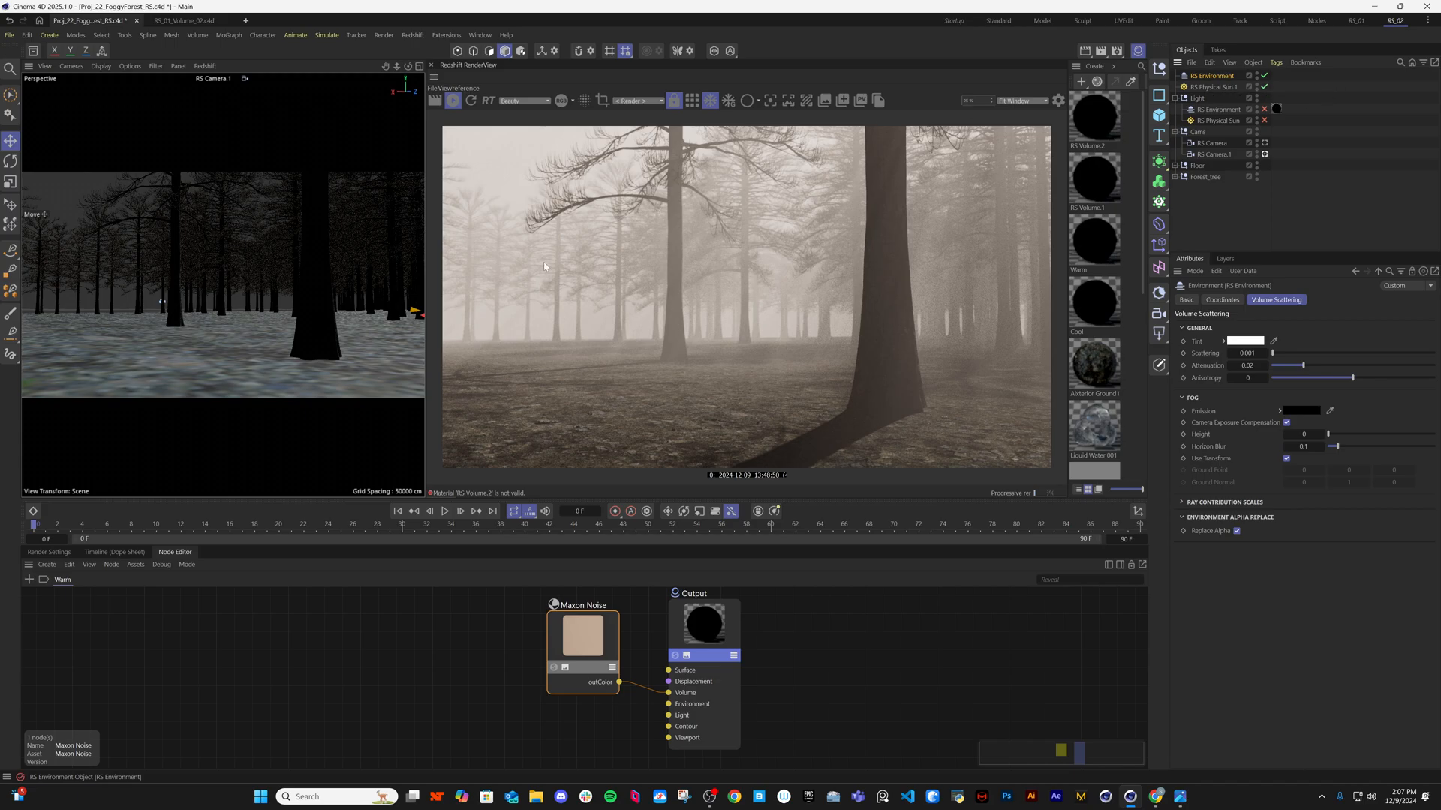
pyautogui.moveTo(557, 274)
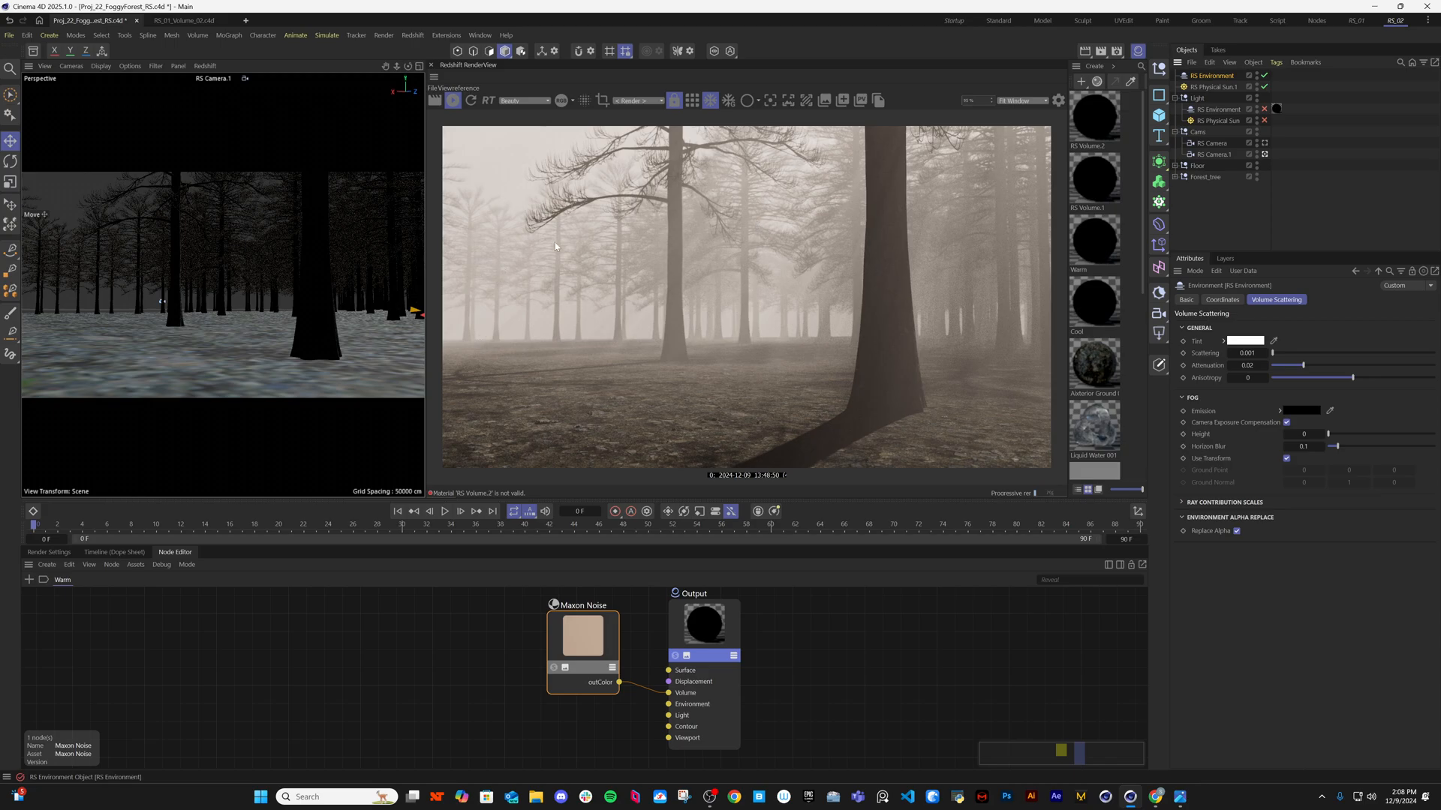
pyautogui.moveTo(1087, 75)
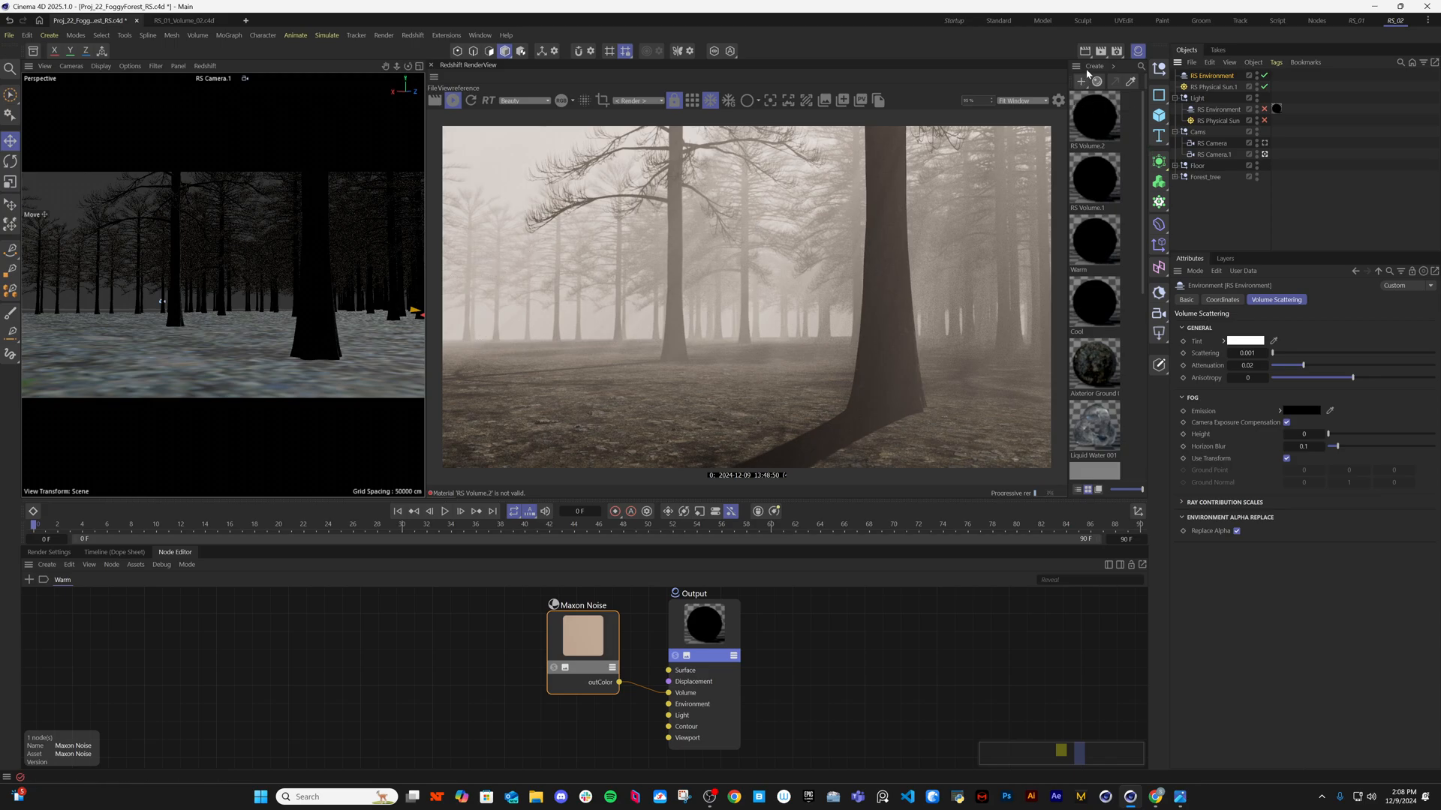
# Create a Redshift volume material using a Maxon Noise node with Overall Scale 2000.
pyautogui.click(1092, 66)
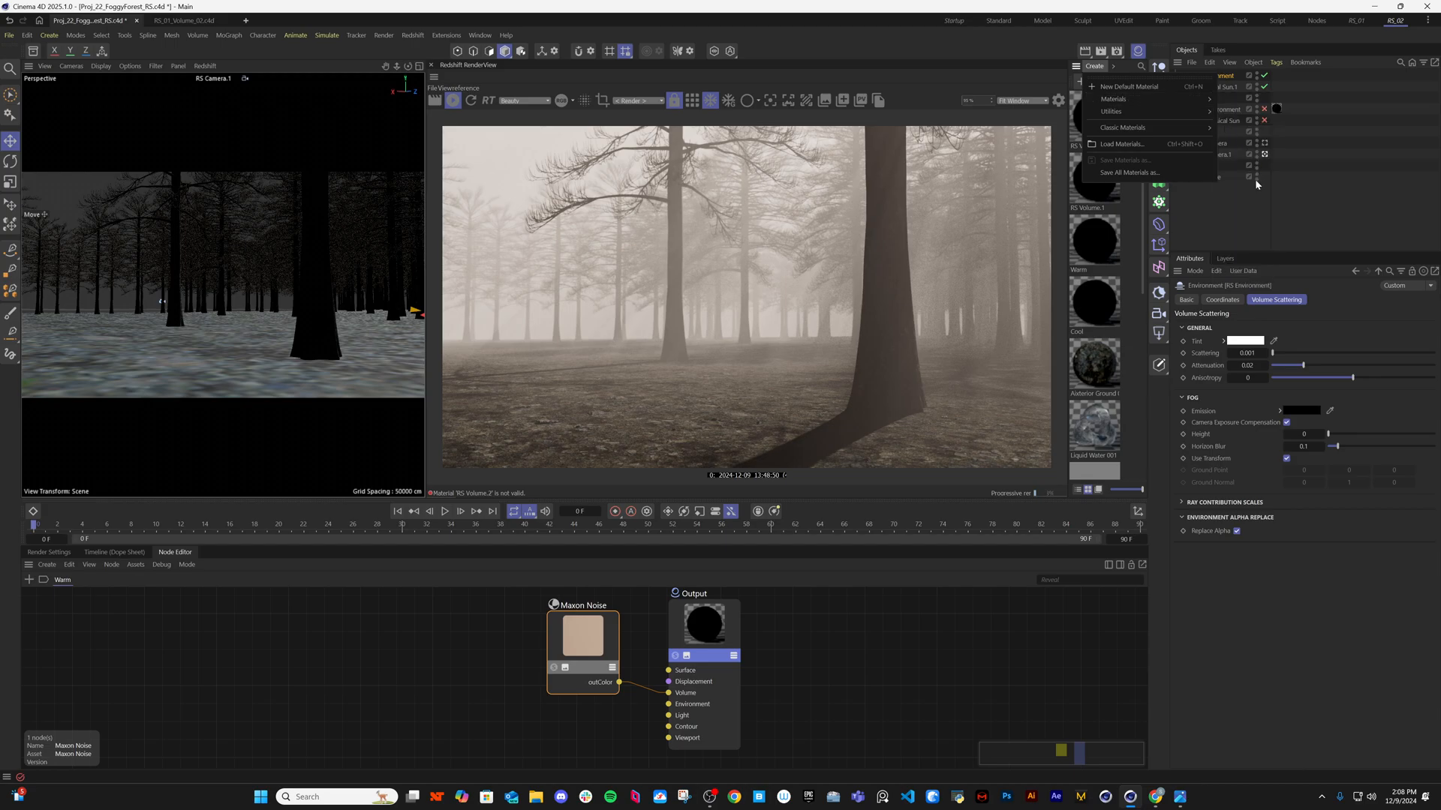
pyautogui.click(1112, 98)
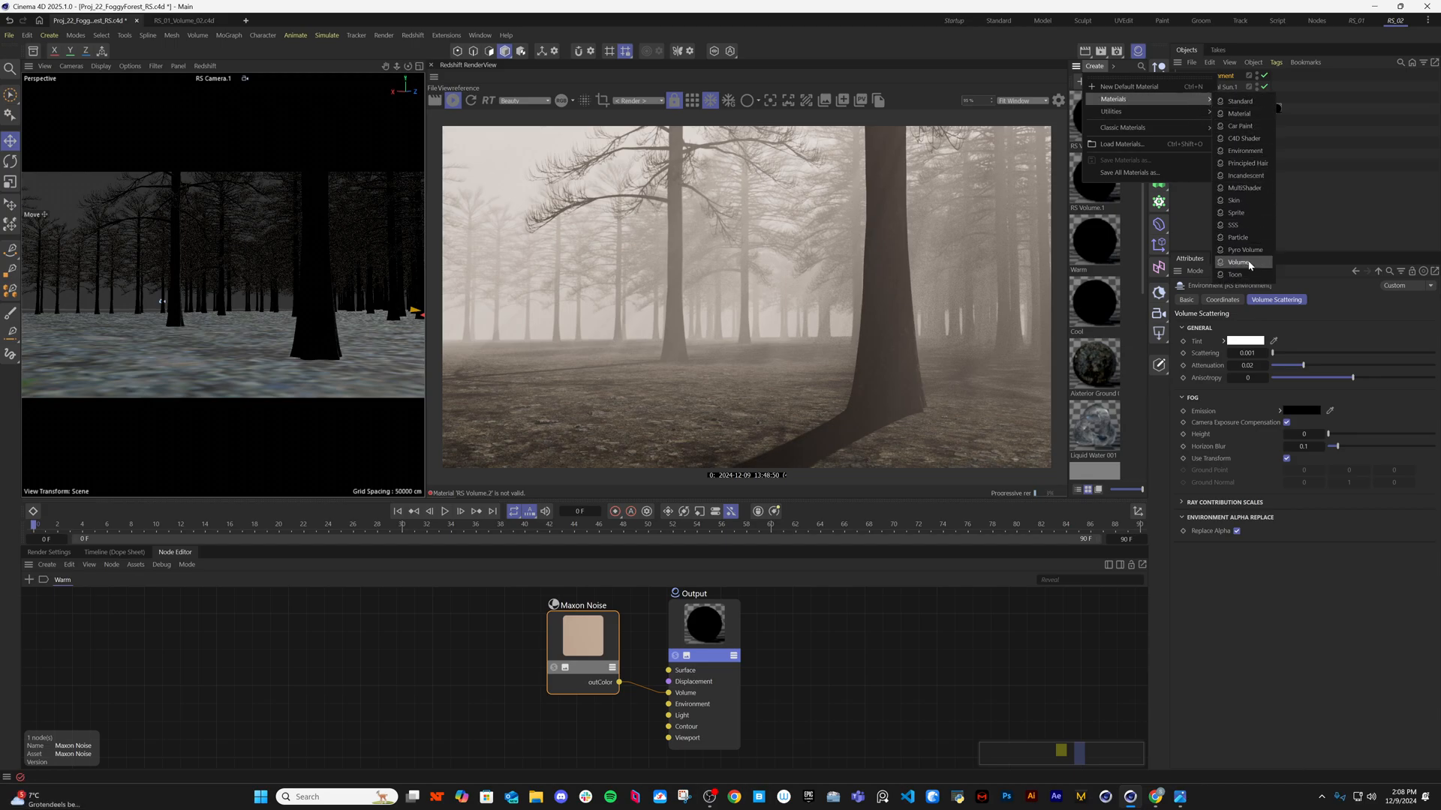
pyautogui.click(1237, 262)
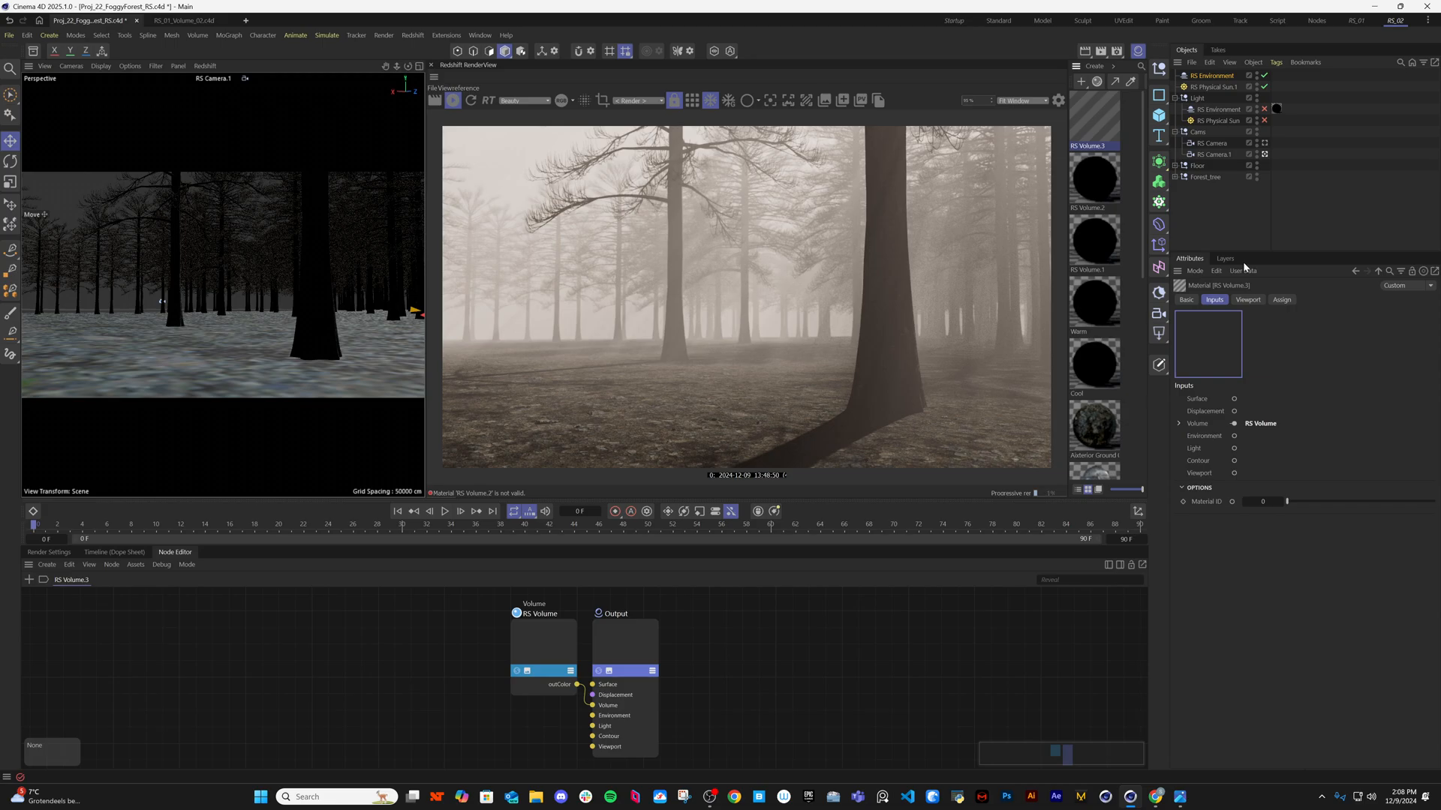
pyautogui.click(544, 641)
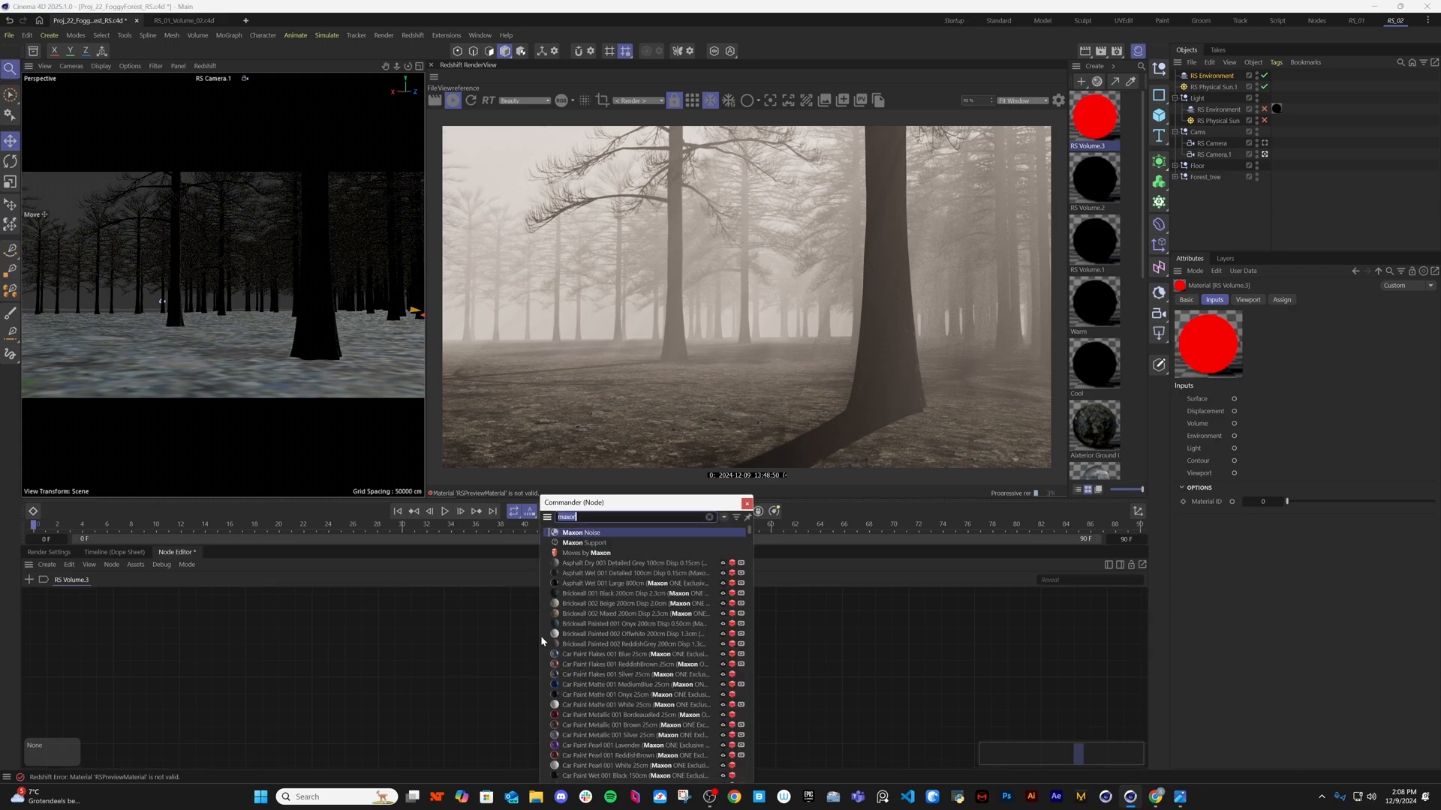
pyautogui.click(582, 532)
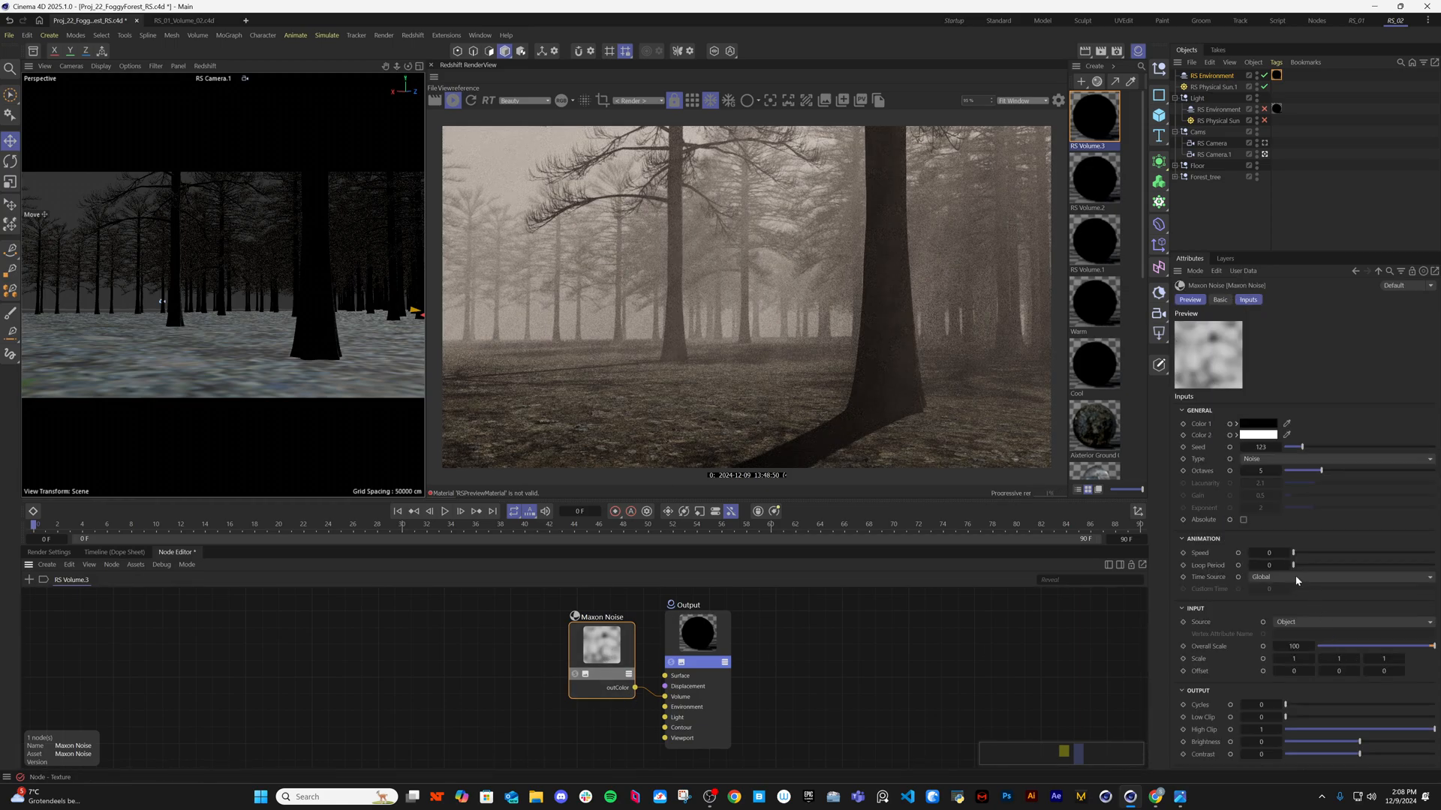
pyautogui.tripleClick(1293, 646)
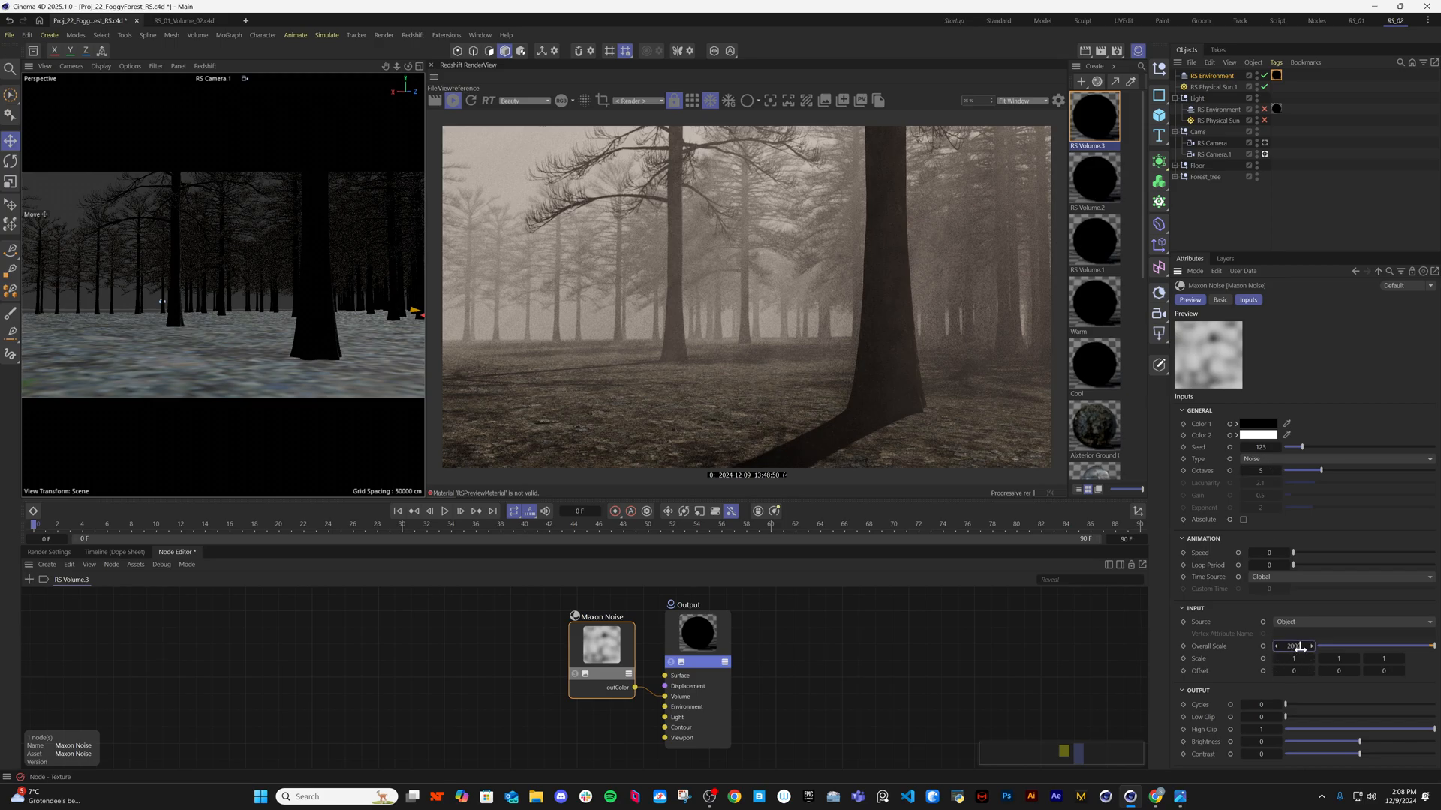
pyautogui.write('2000')
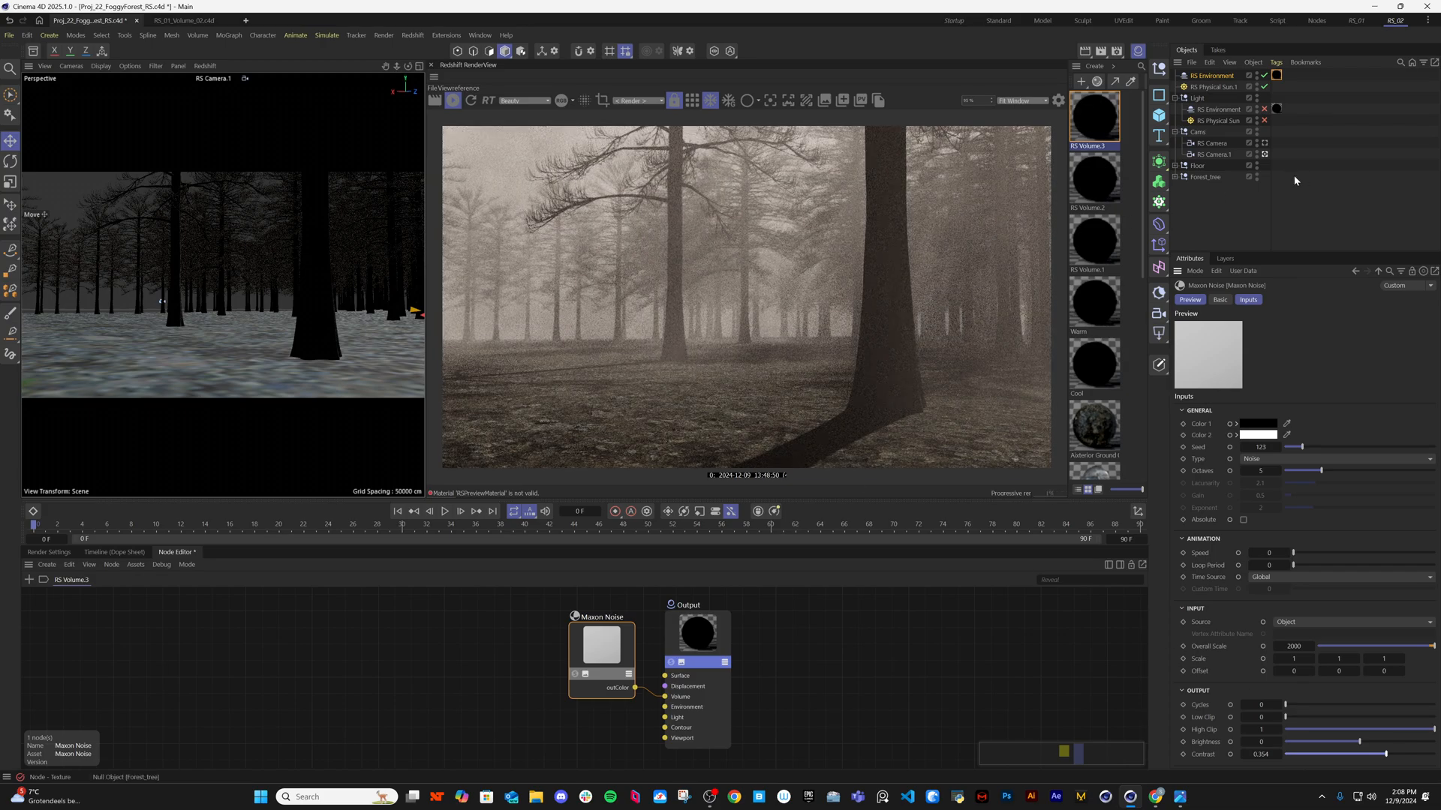
# Set the Maxon Noise Color 1 to orange (157,67,40) and Color 2 to tan (213,179,135).
pyautogui.click(1276, 75)
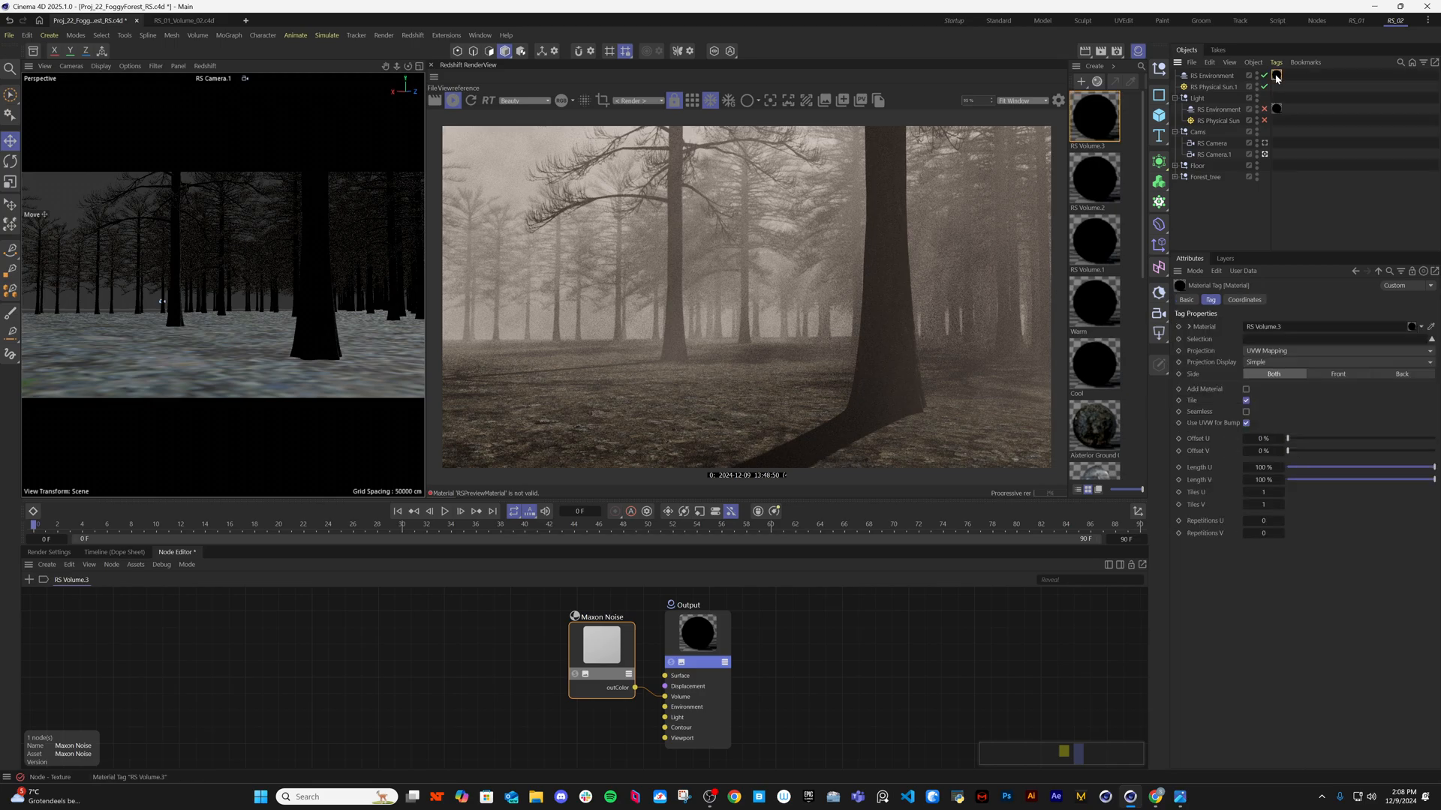
pyautogui.click(699, 634)
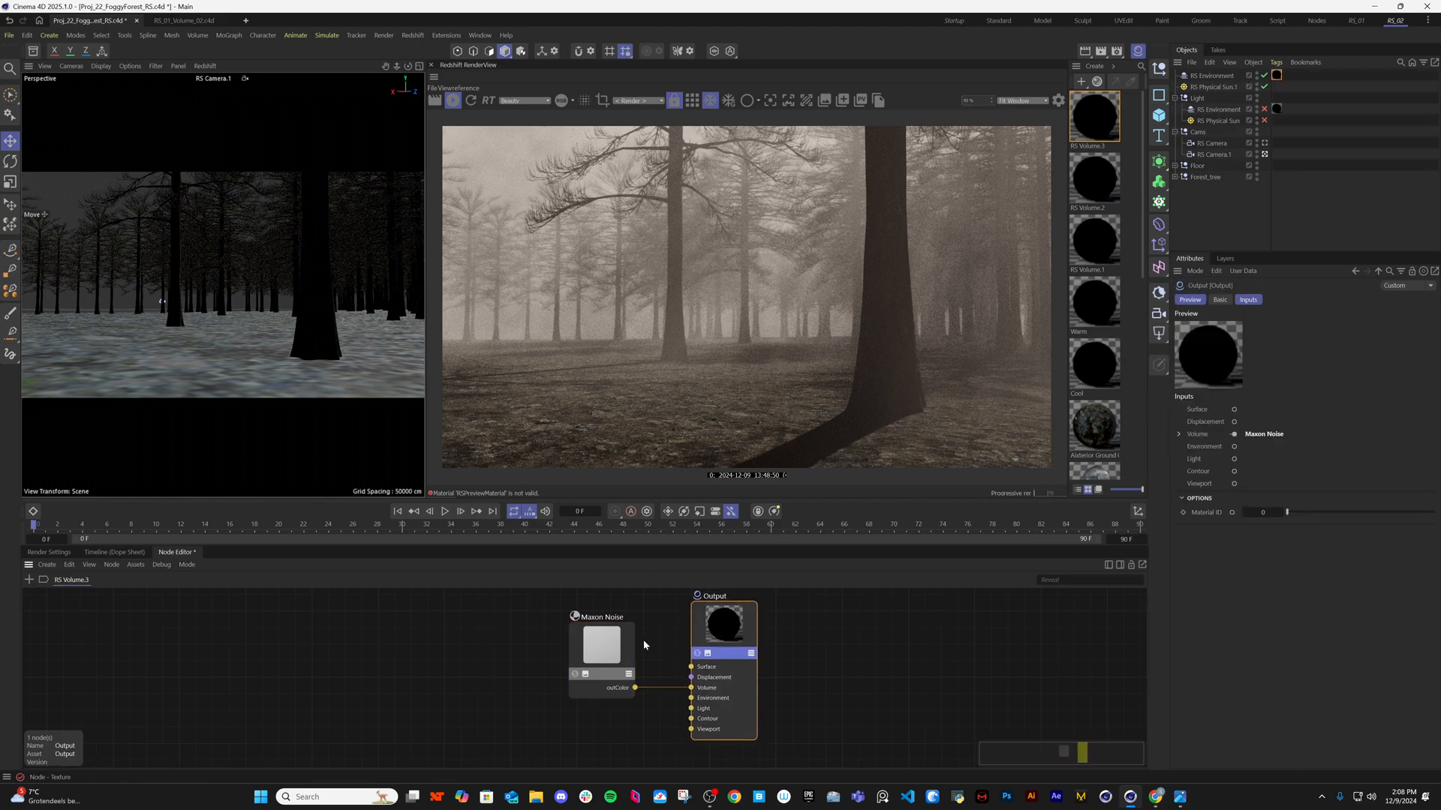
pyautogui.click(600, 645)
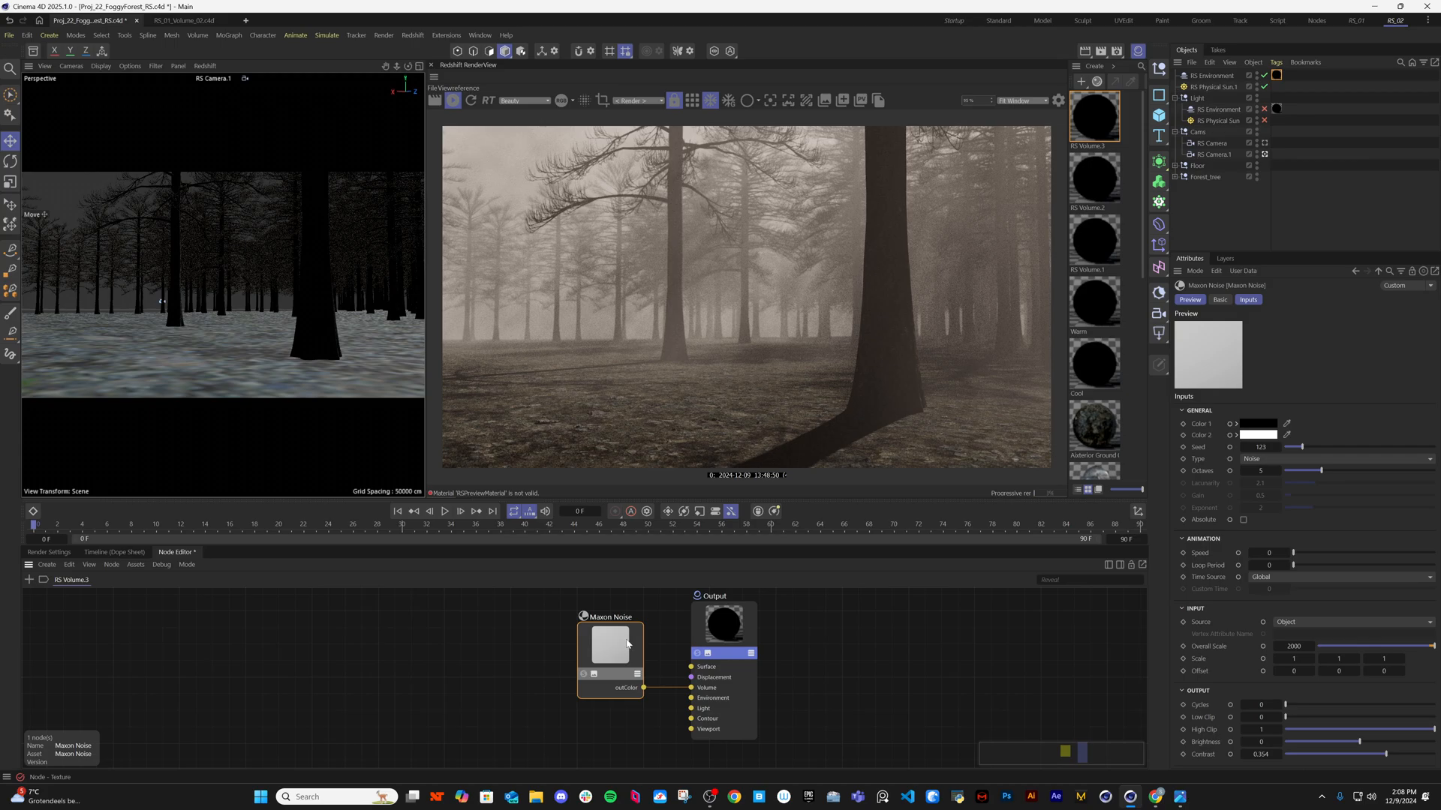
pyautogui.click(1257, 423)
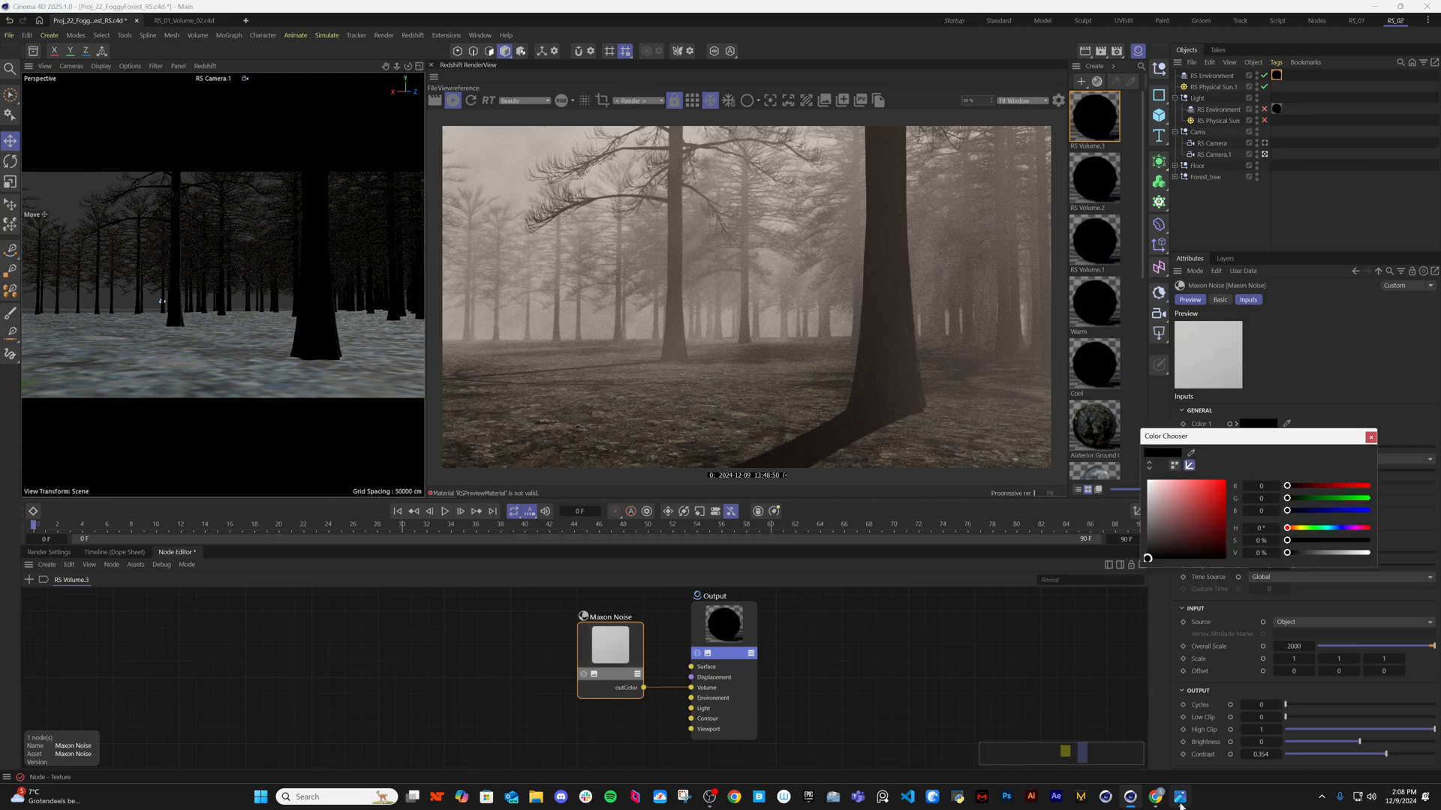
pyautogui.click(1179, 797)
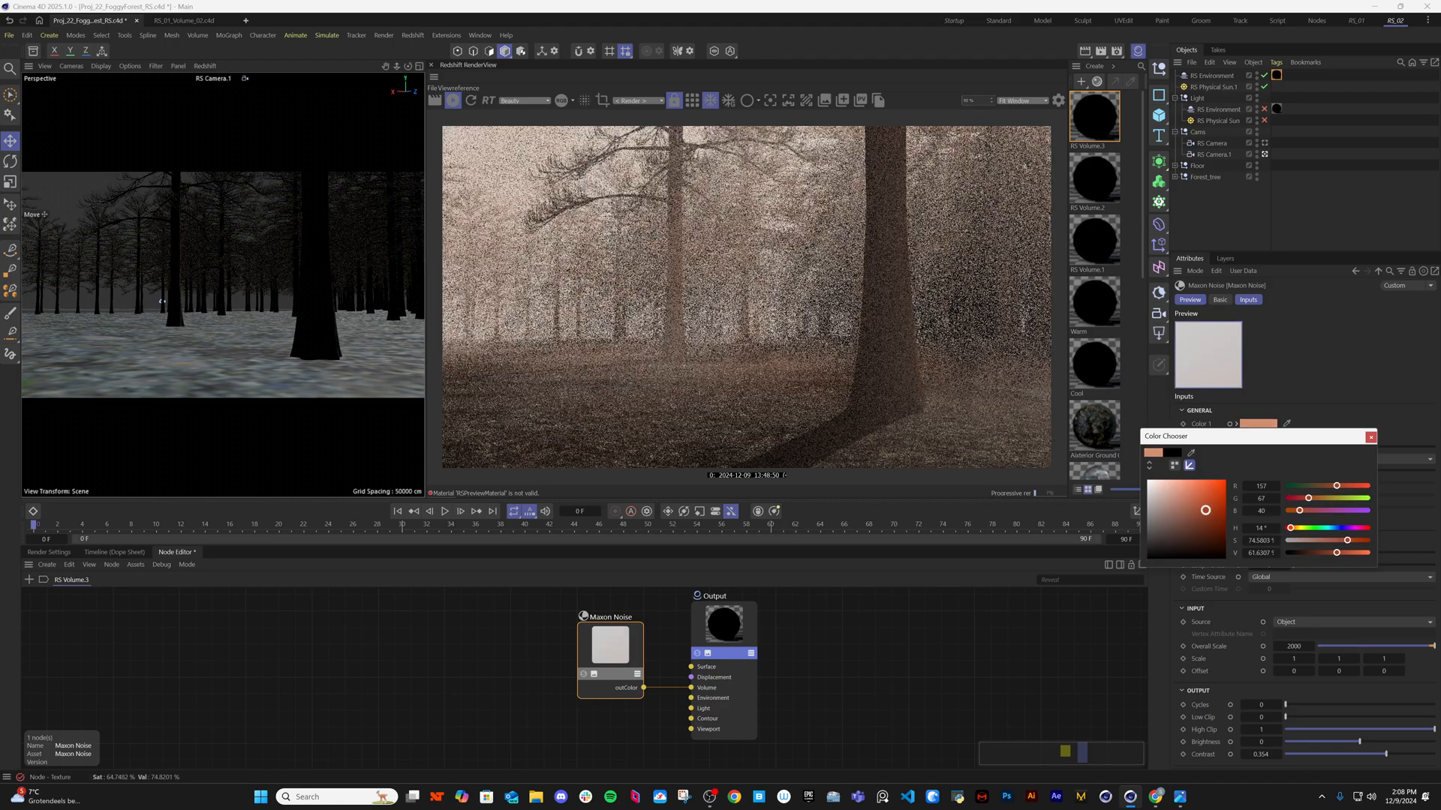
pyautogui.click(1368, 436)
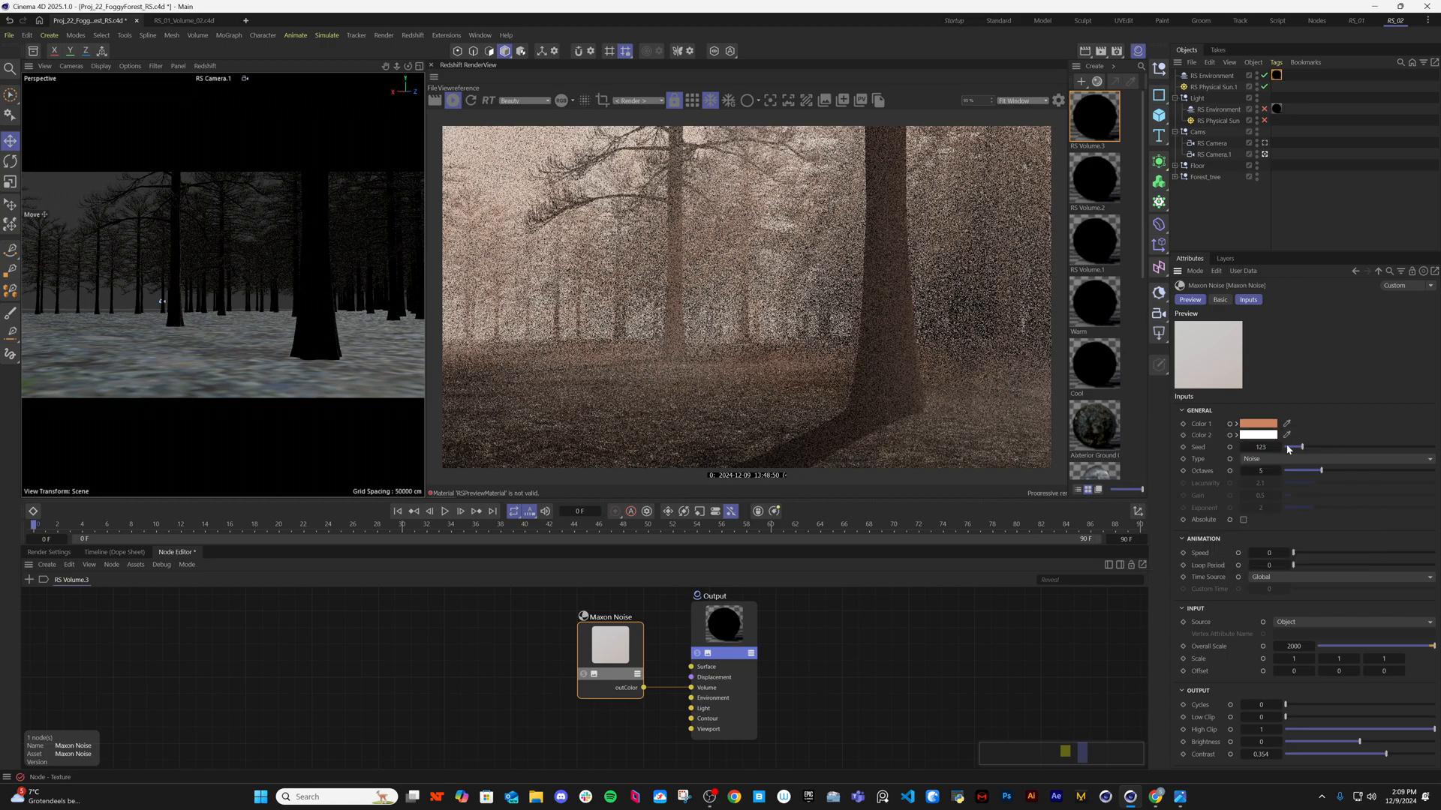
pyautogui.click(1259, 434)
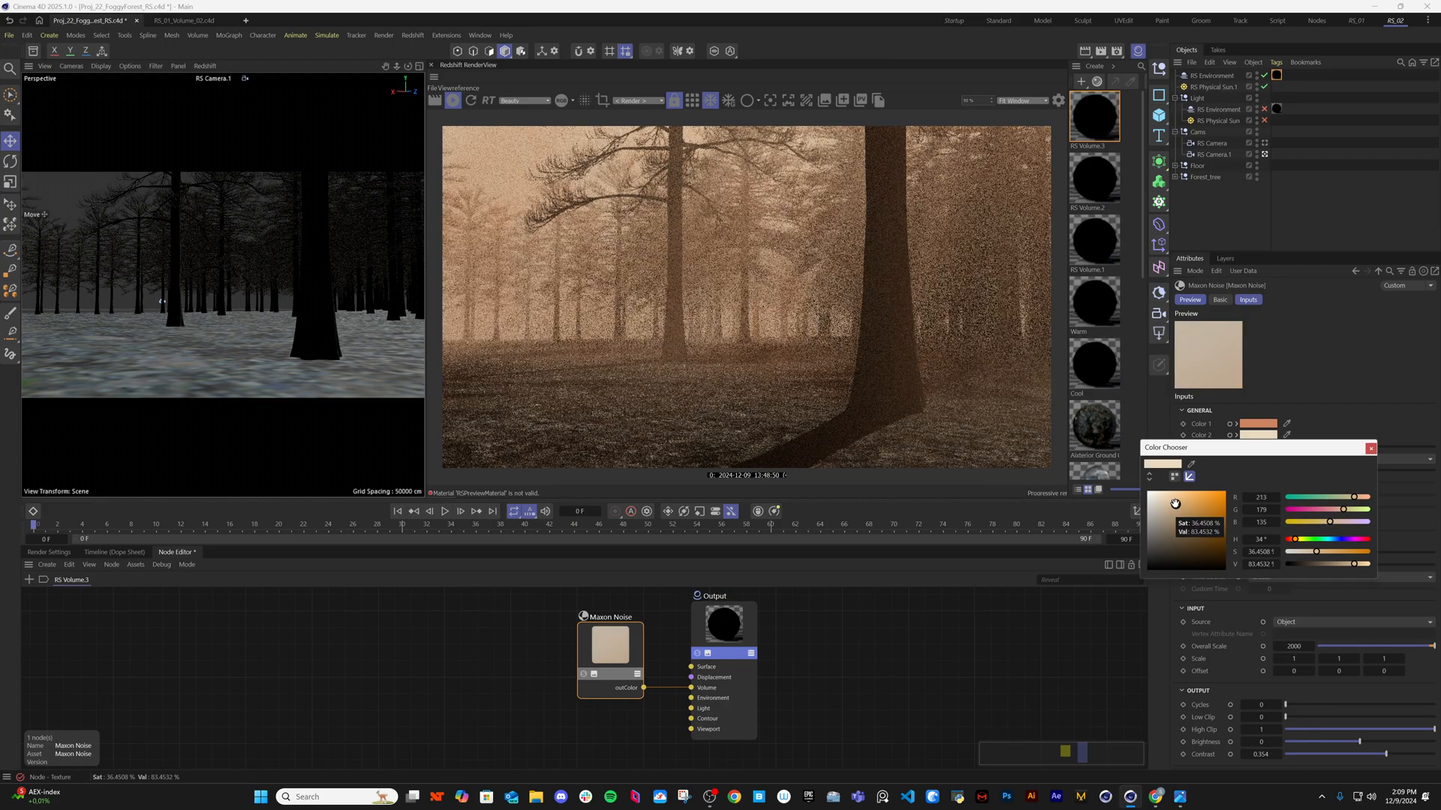
pyautogui.click(1370, 447)
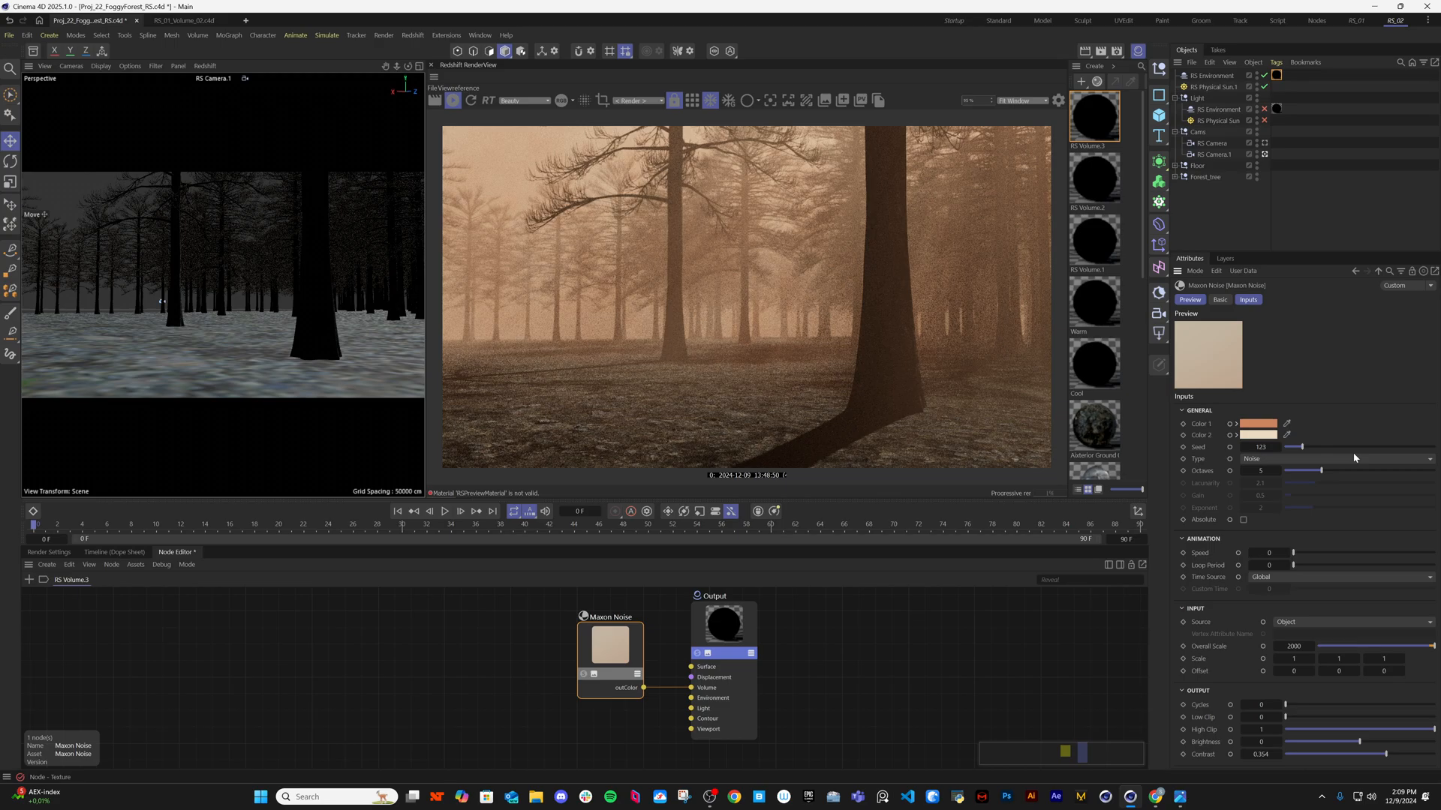
pyautogui.moveTo(1304, 487)
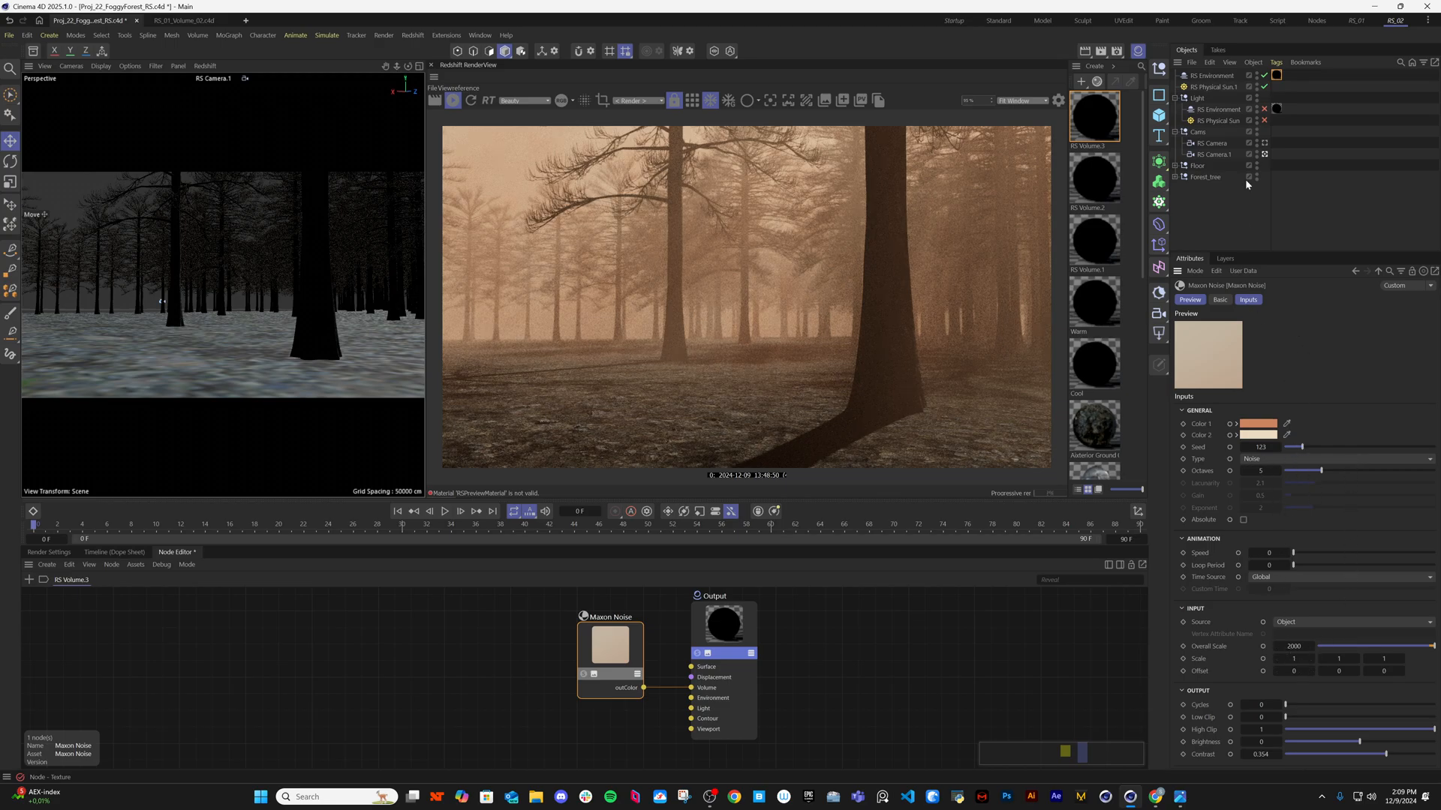
# Give RS Physical Sun.1 a pale peach tint of 240,224,216.
pyautogui.click(1215, 87)
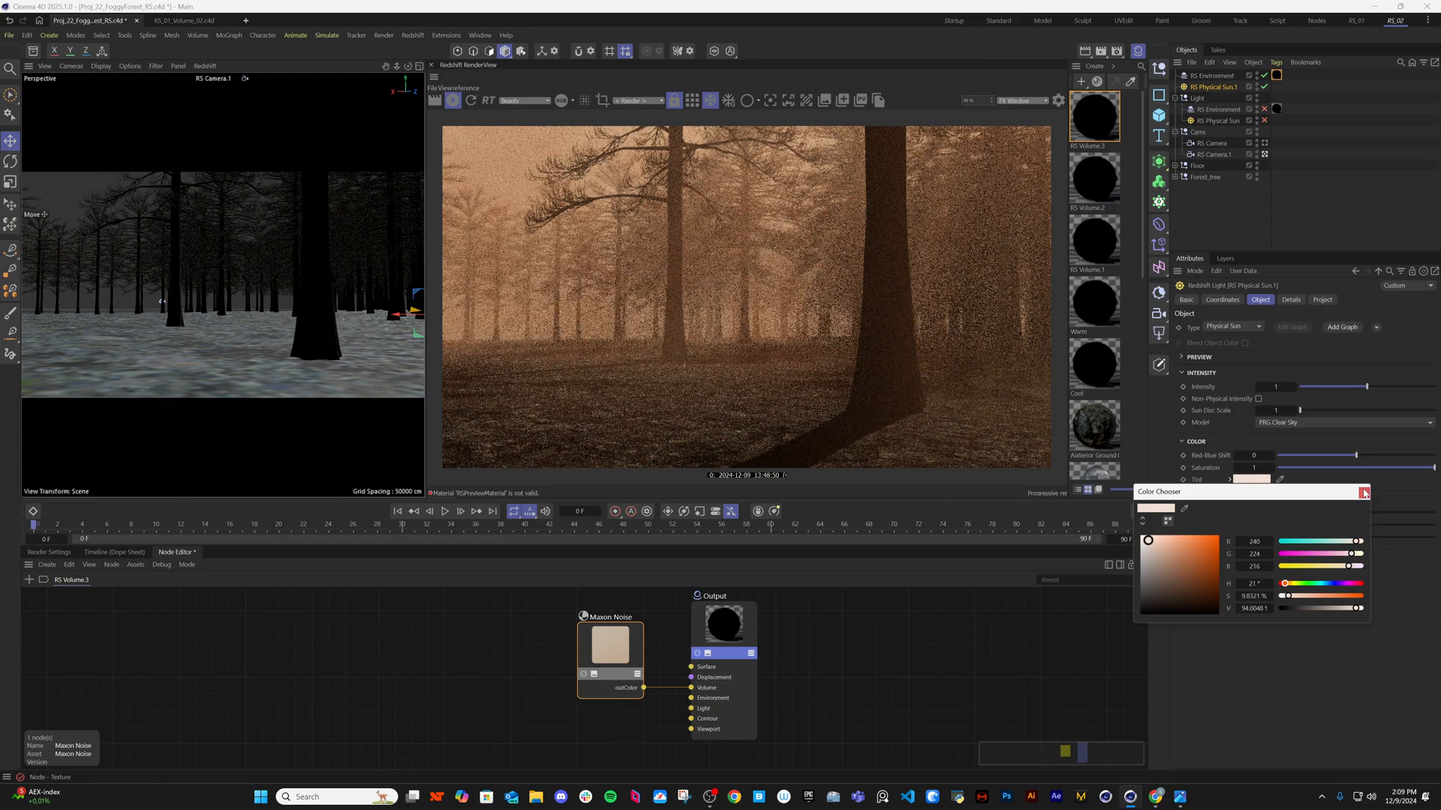
pyautogui.click(1363, 494)
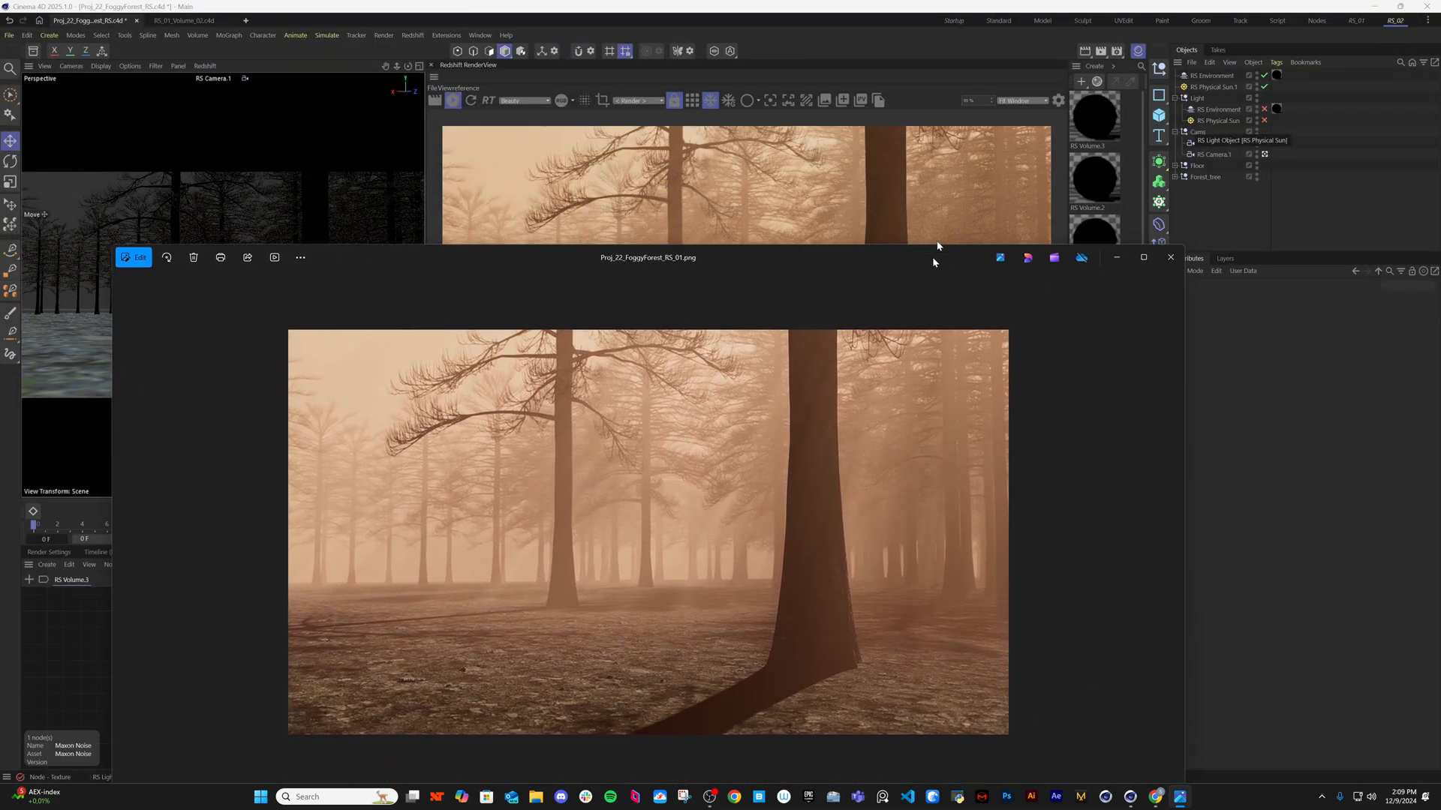
# View the warm foggy forest render, then step back to the blue-toned render.
pyautogui.click(1143, 257)
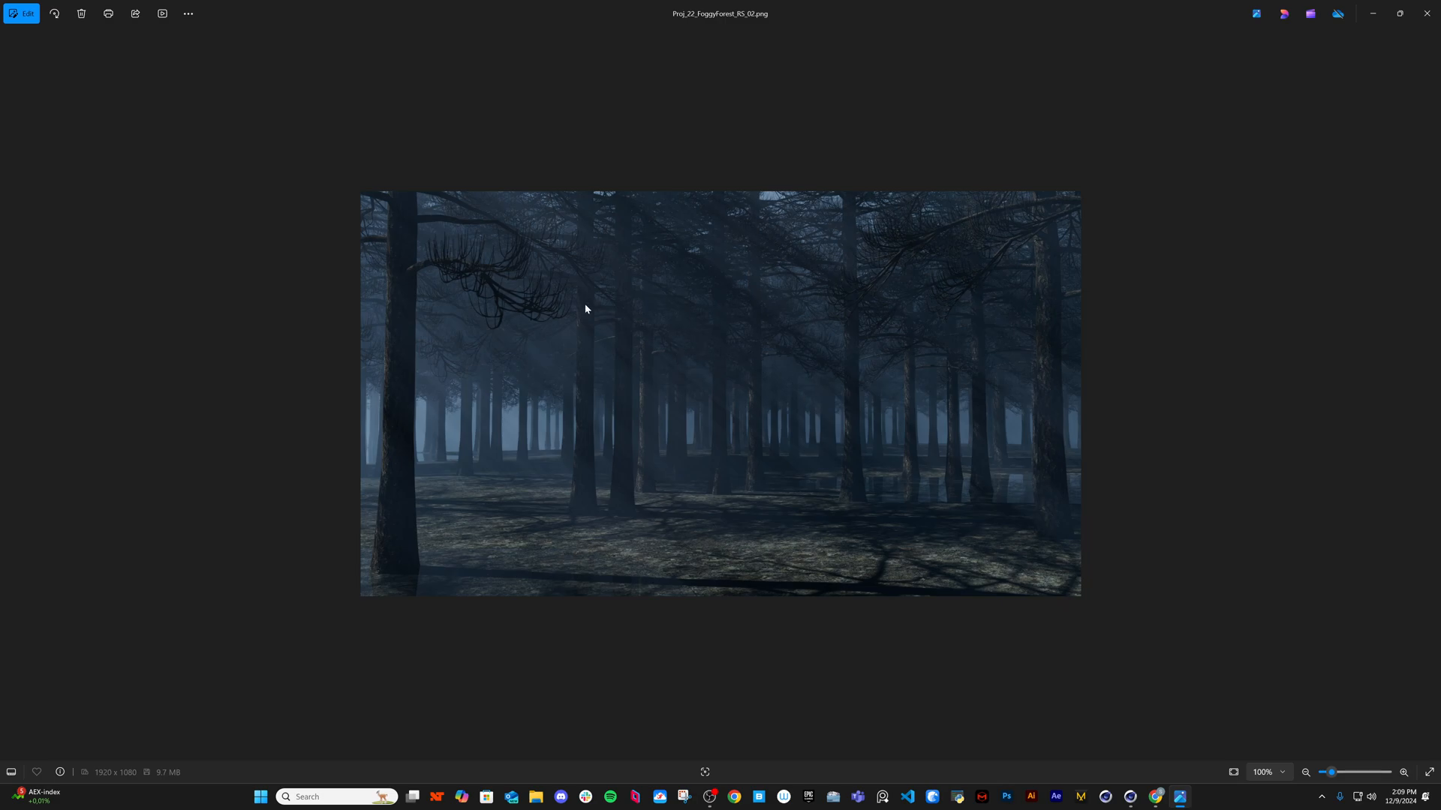
pyautogui.moveTo(1374, 13)
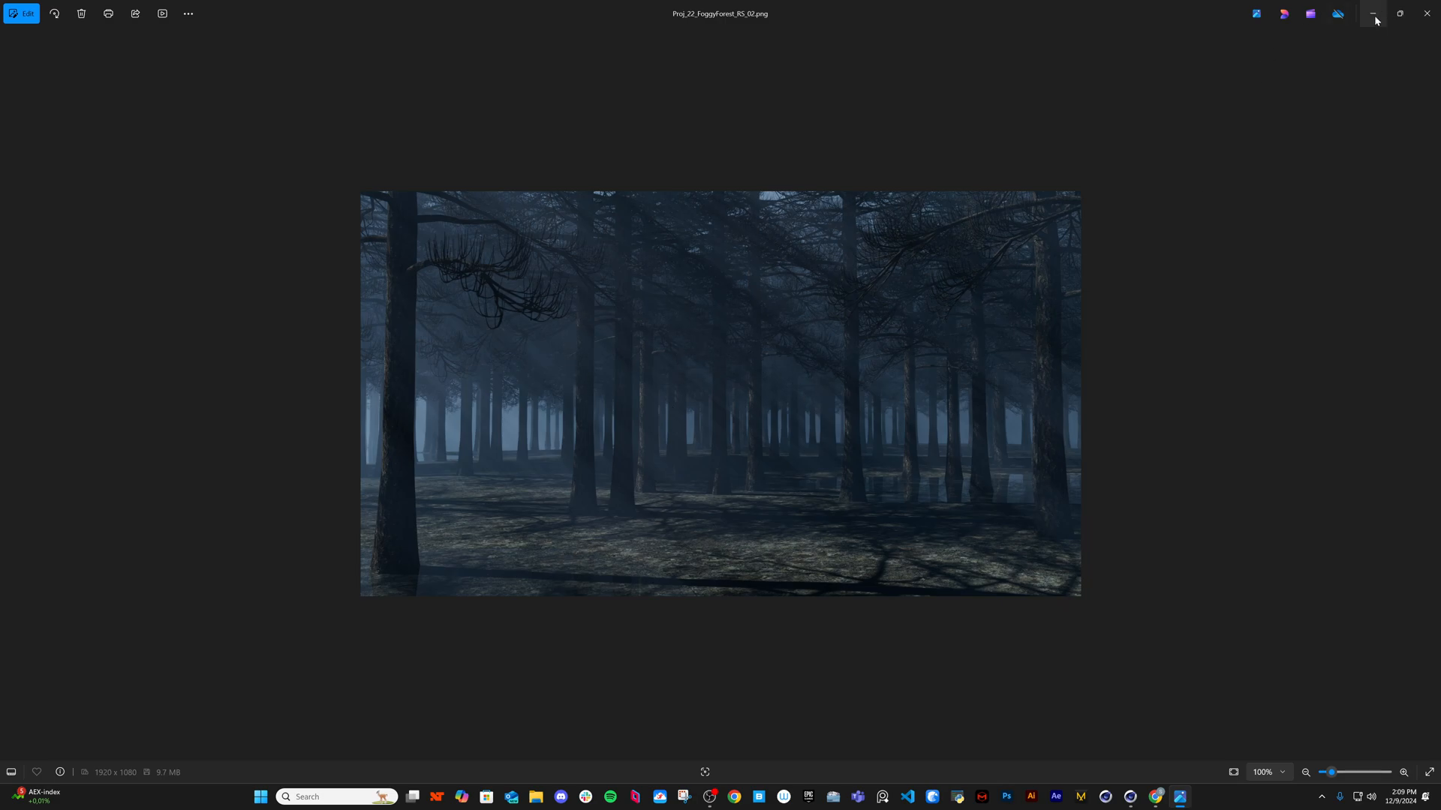
pyautogui.moveTo(602, 412)
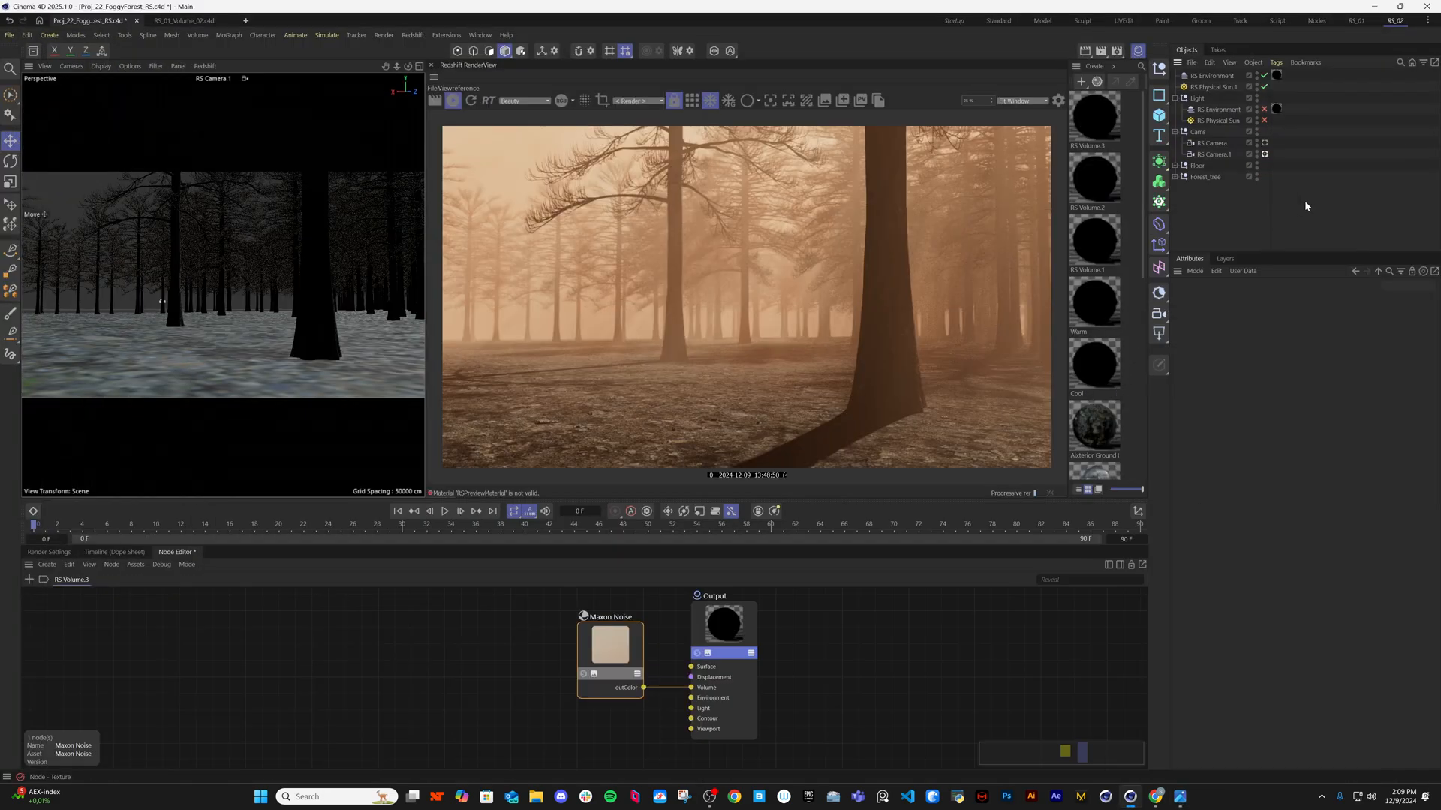
# Select RS Environment to display its Volume Scattering attributes.
pyautogui.click(1211, 75)
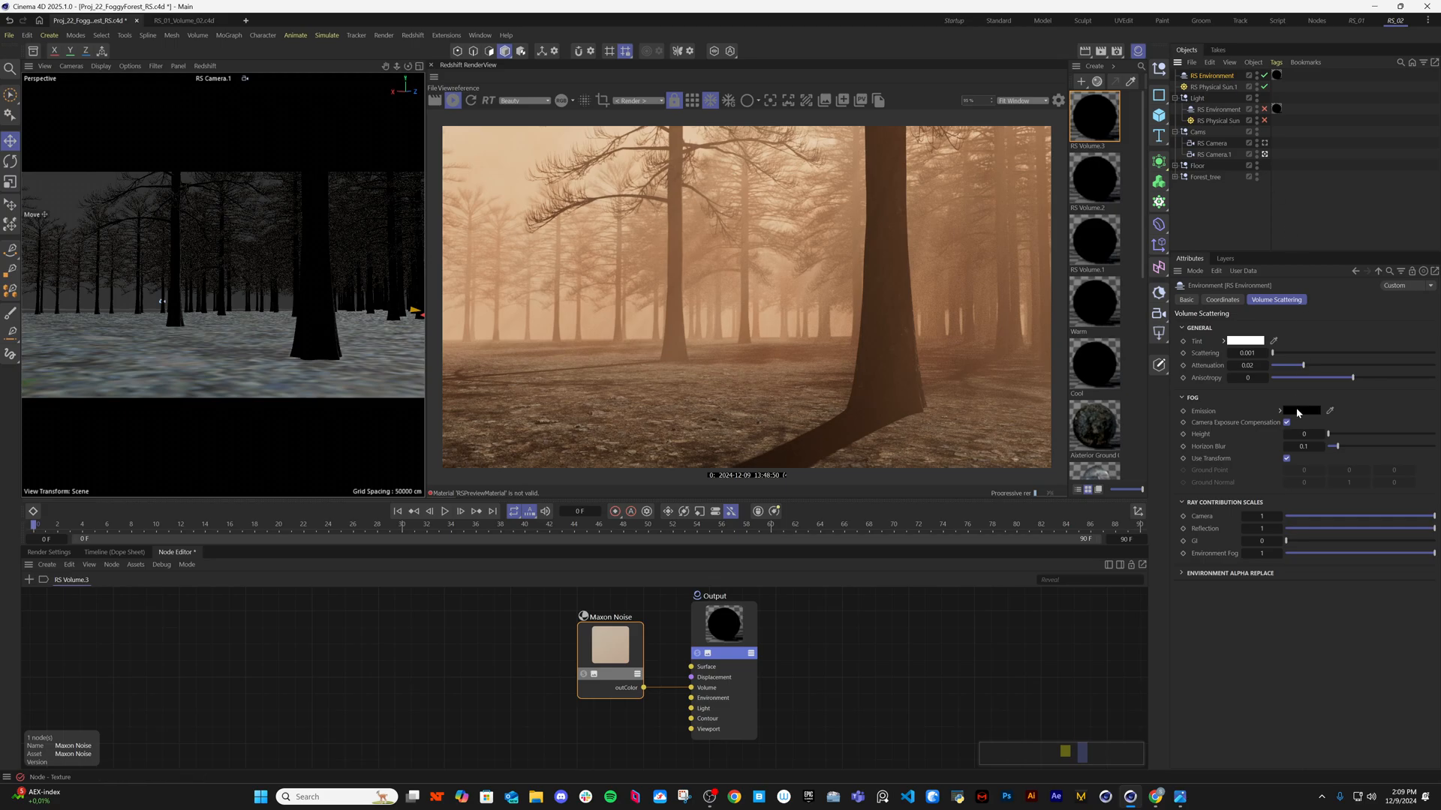